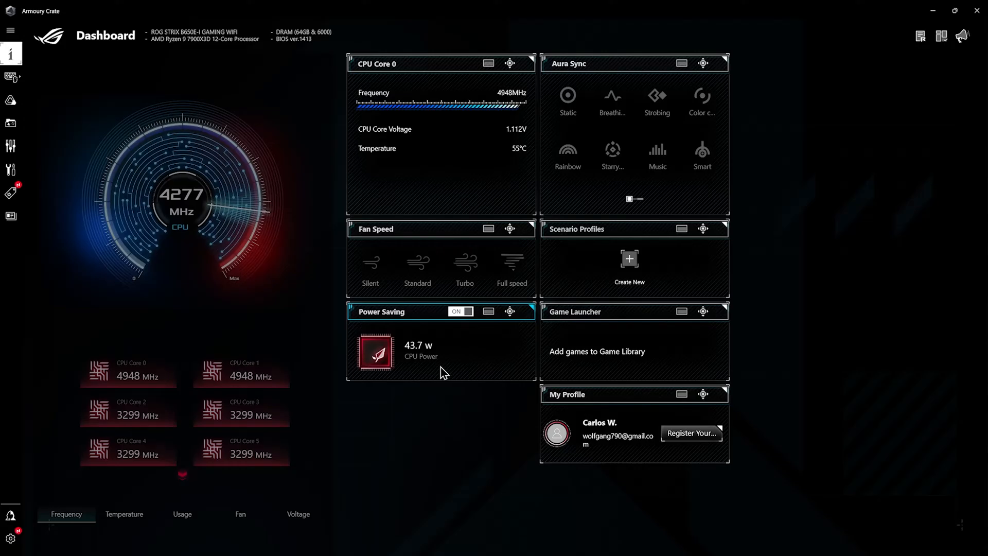
mouse_move(445, 402)
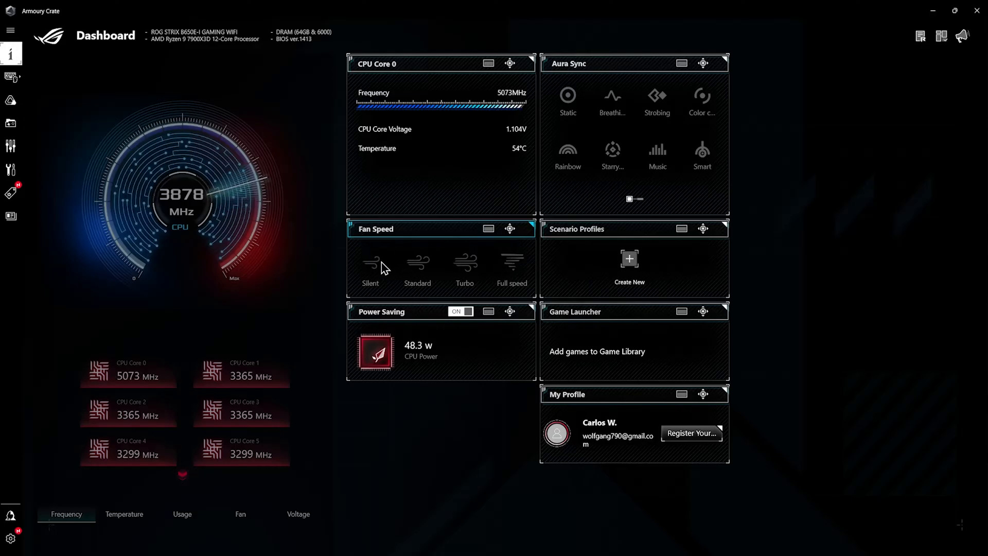
mouse_move(421, 355)
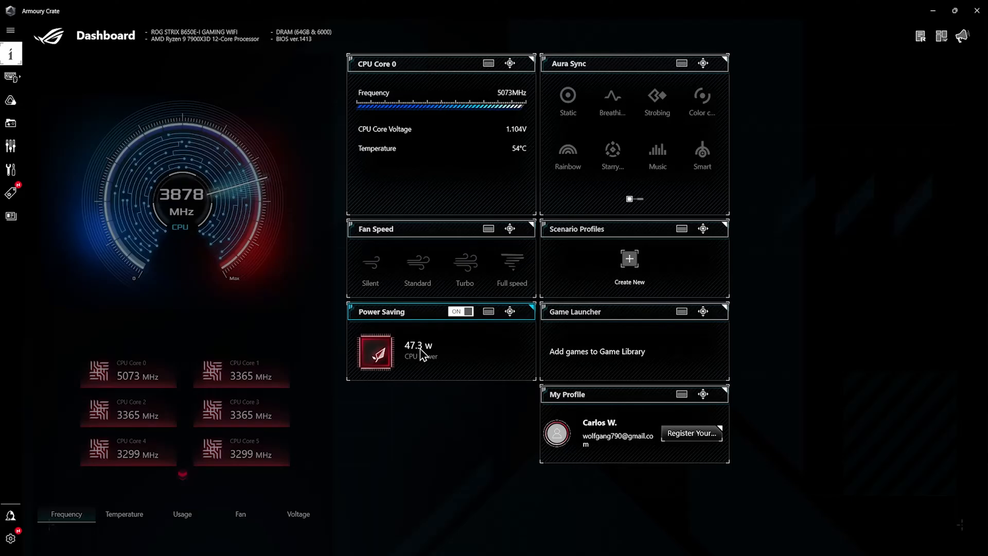
mouse_move(410, 142)
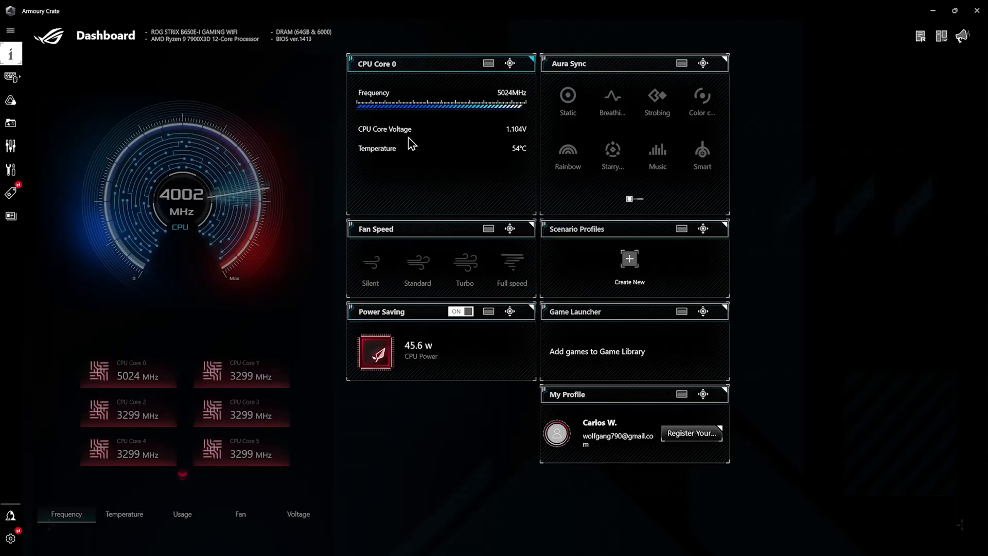
mouse_move(455, 165)
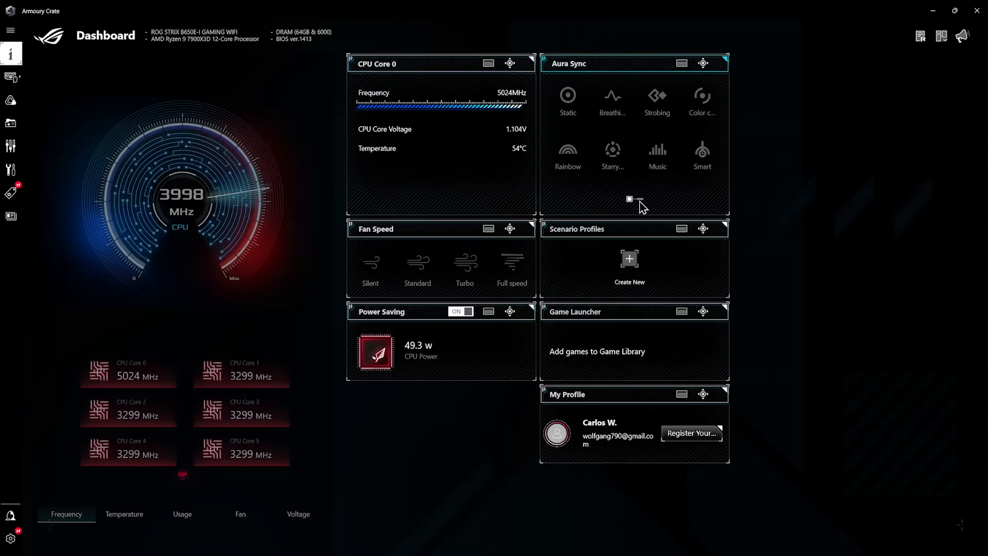
mouse_move(608, 146)
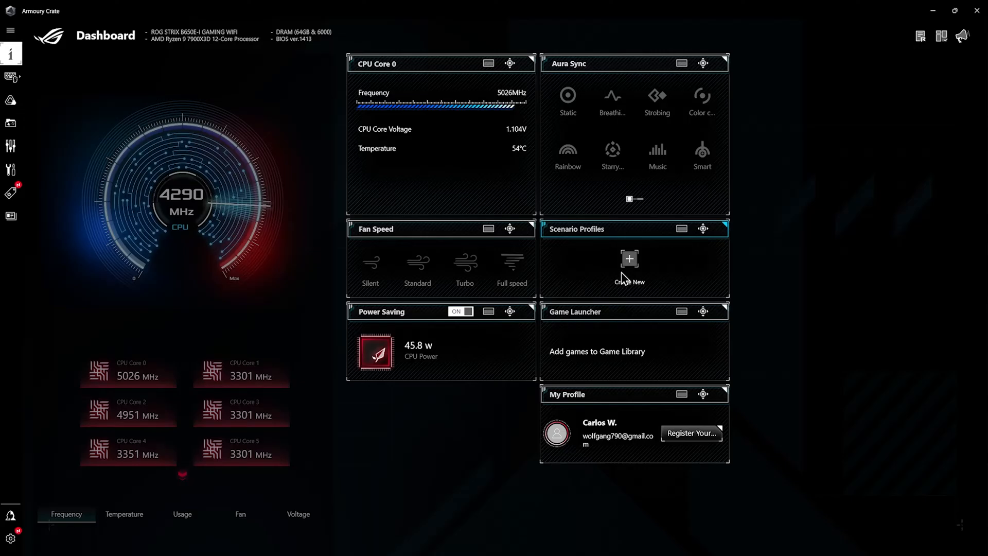
mouse_move(648, 370)
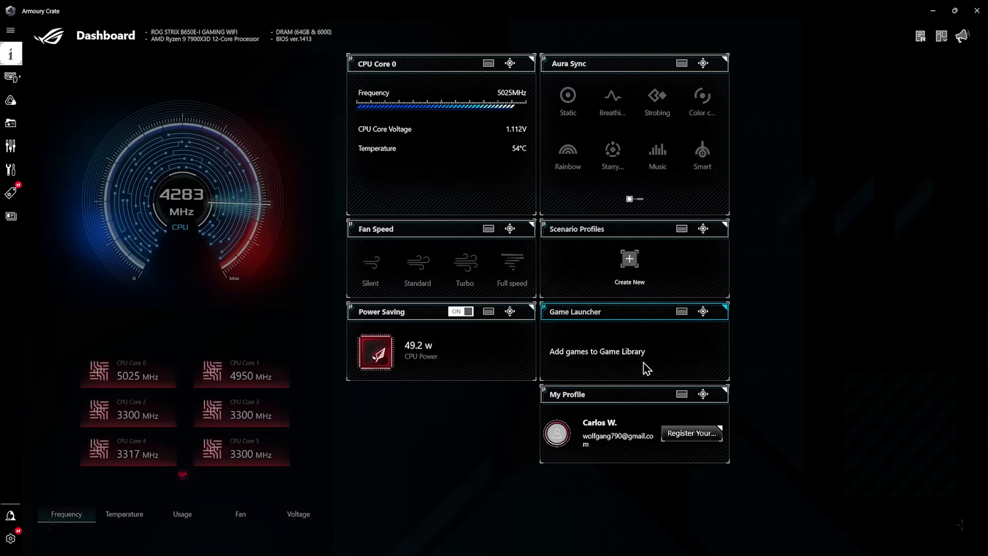
mouse_move(551, 359)
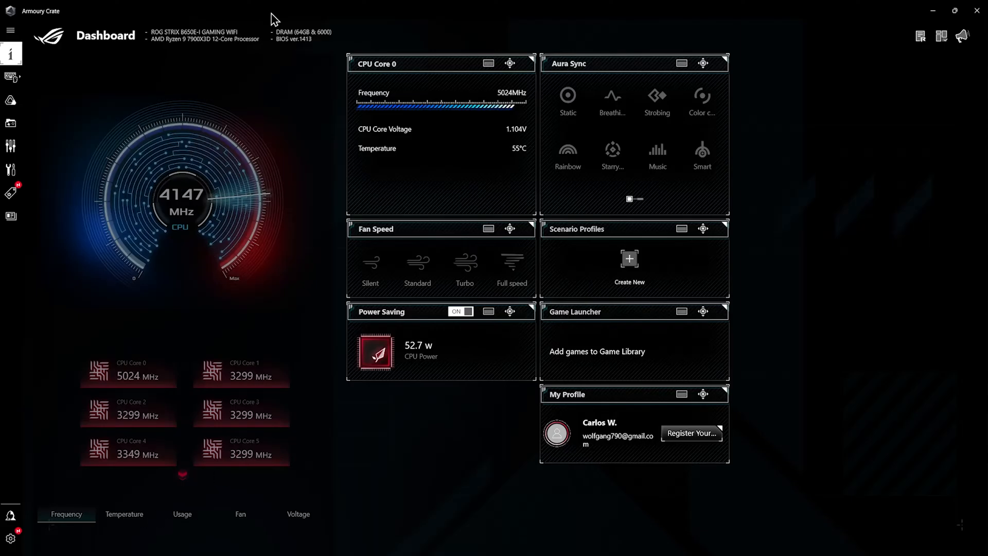
mouse_move(159, 533)
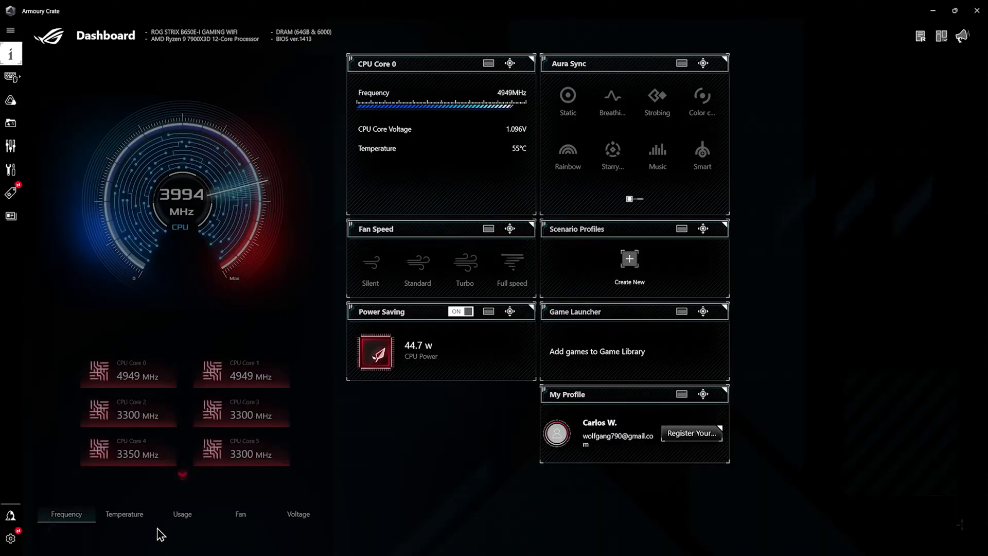
mouse_move(242, 527)
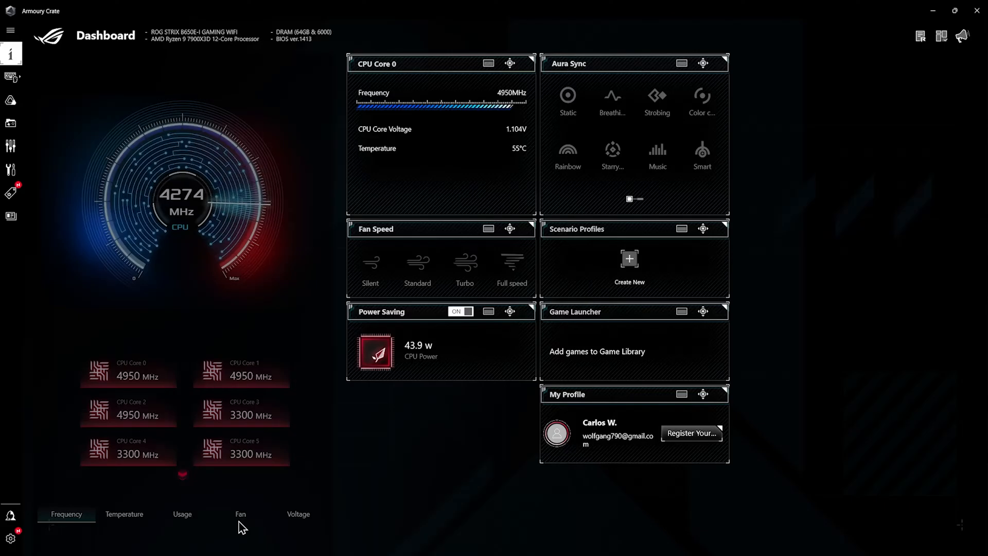
mouse_move(340, 514)
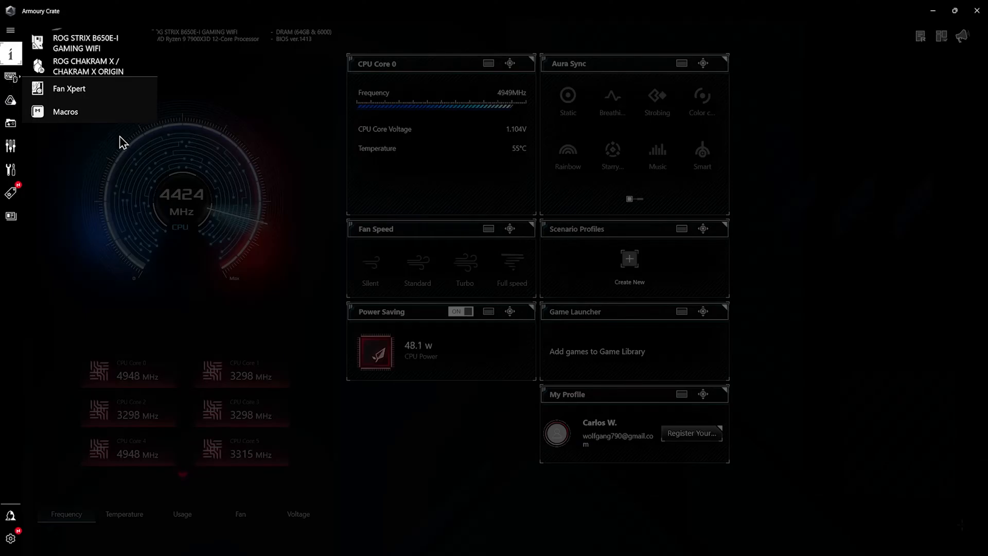
Open the ROG Chakram X mouse page and view its Performance and Lighting settings.
click(87, 66)
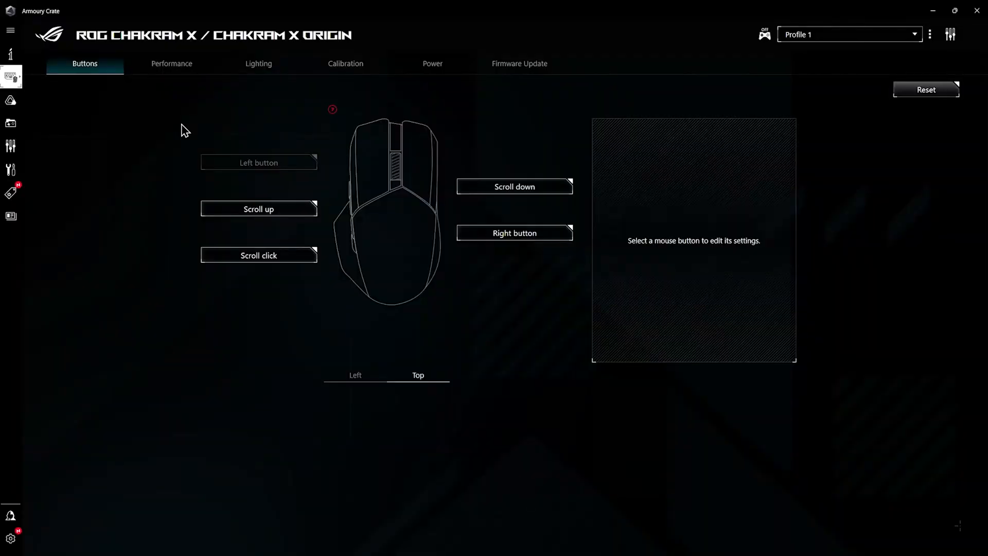
mouse_move(158, 85)
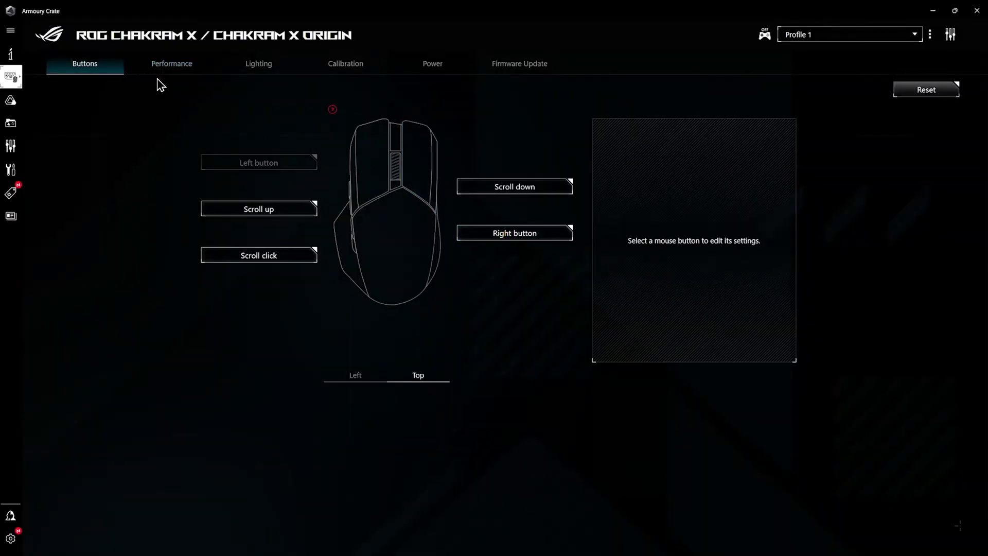
click(171, 63)
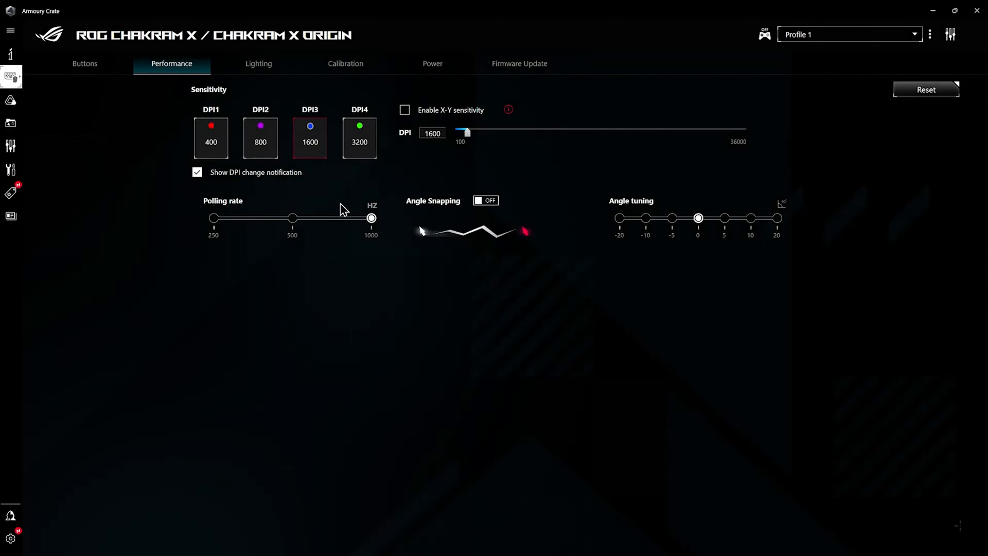
mouse_move(264, 208)
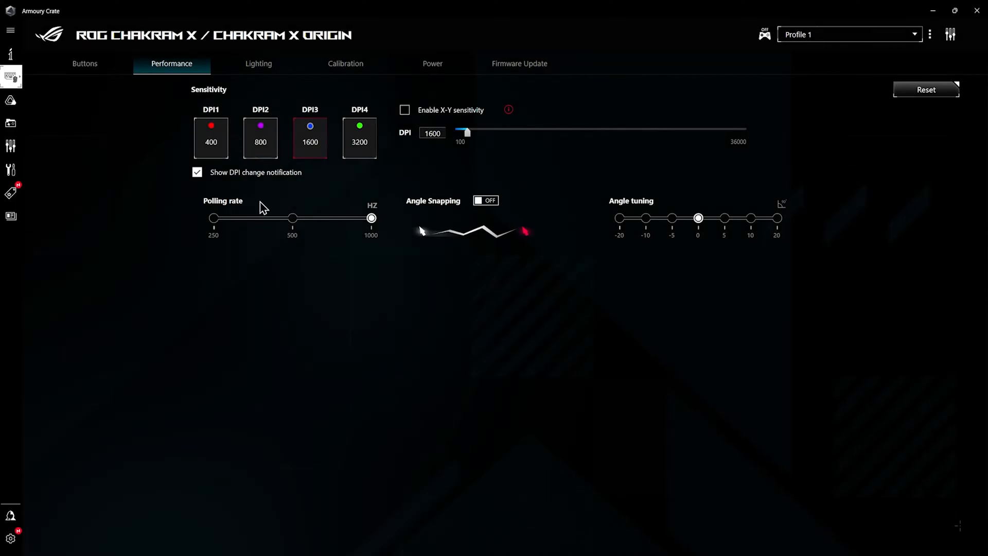
mouse_move(251, 228)
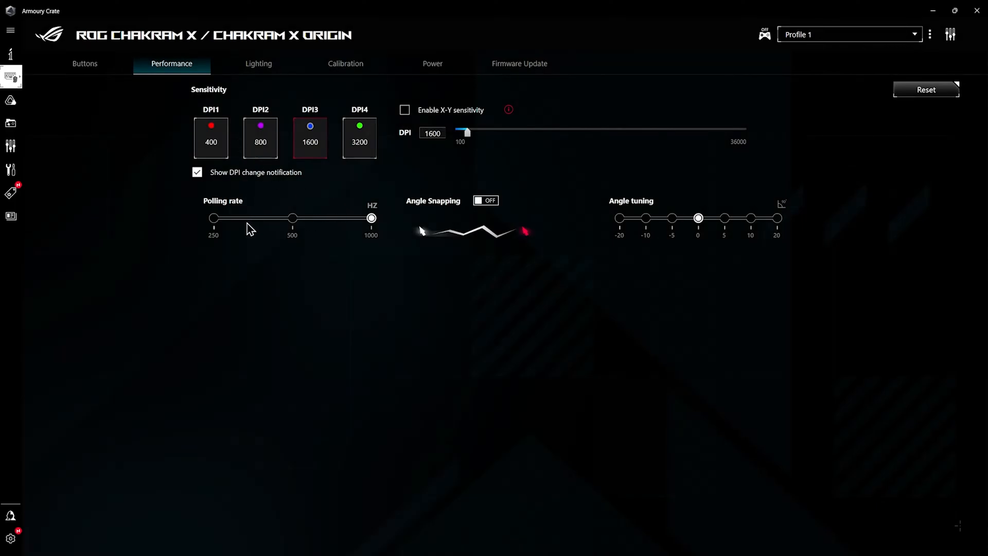
click(258, 63)
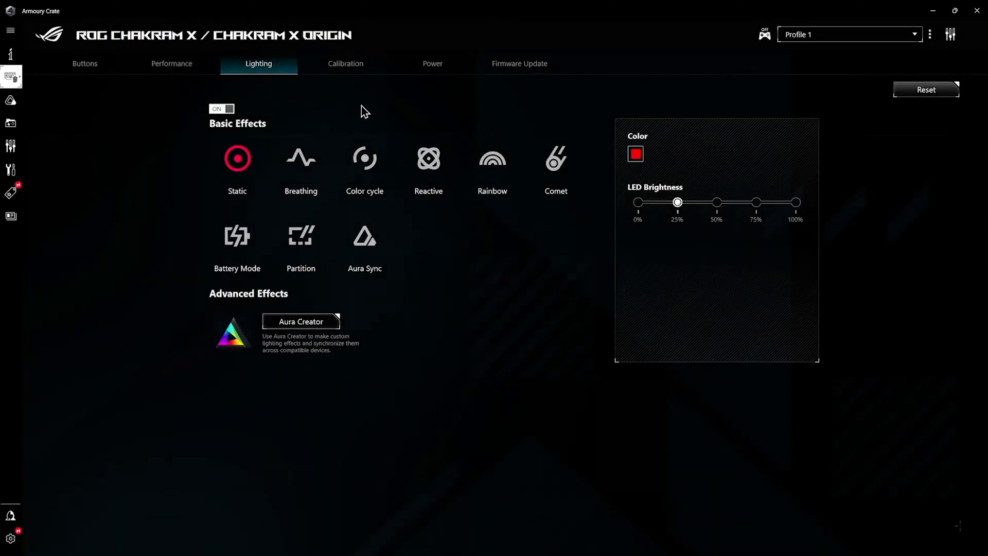
Show the Chakram X Calibration tab with preset mousepad surfaces and lift-off distance.
click(345, 63)
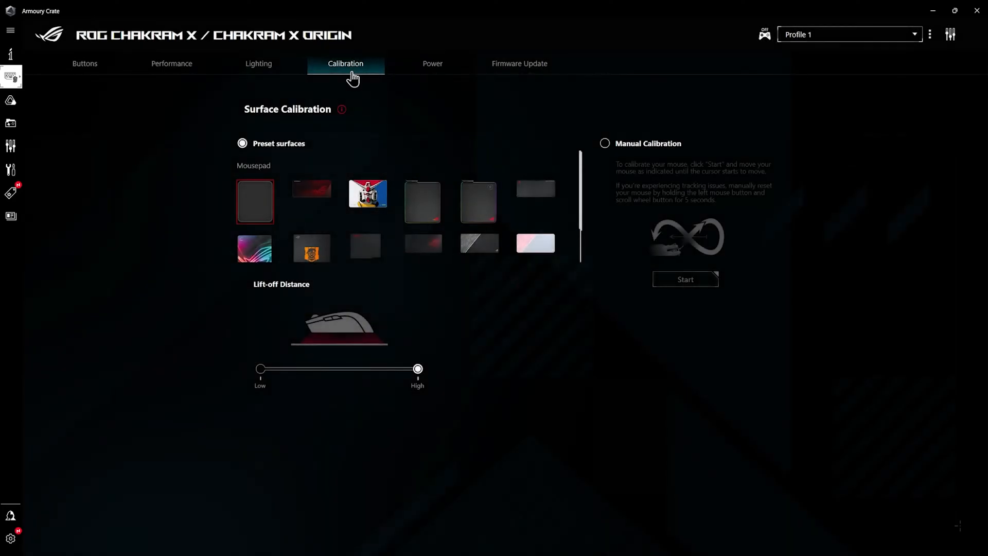
mouse_move(497, 355)
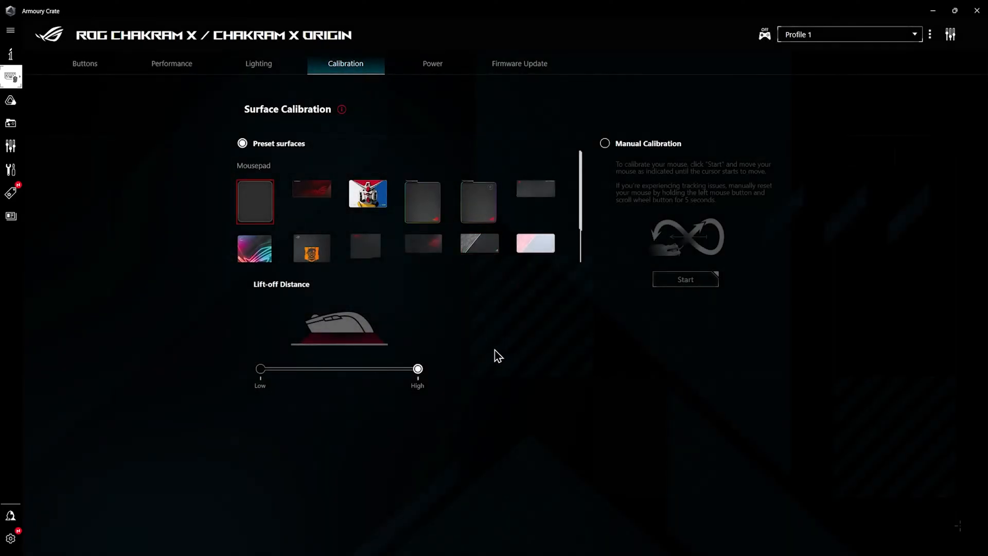
mouse_move(423, 244)
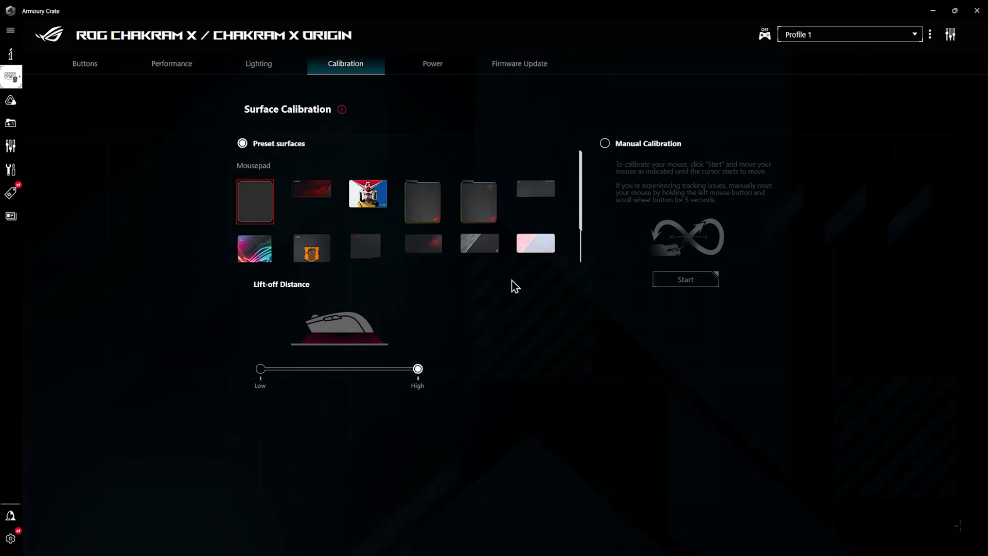
mouse_move(423, 244)
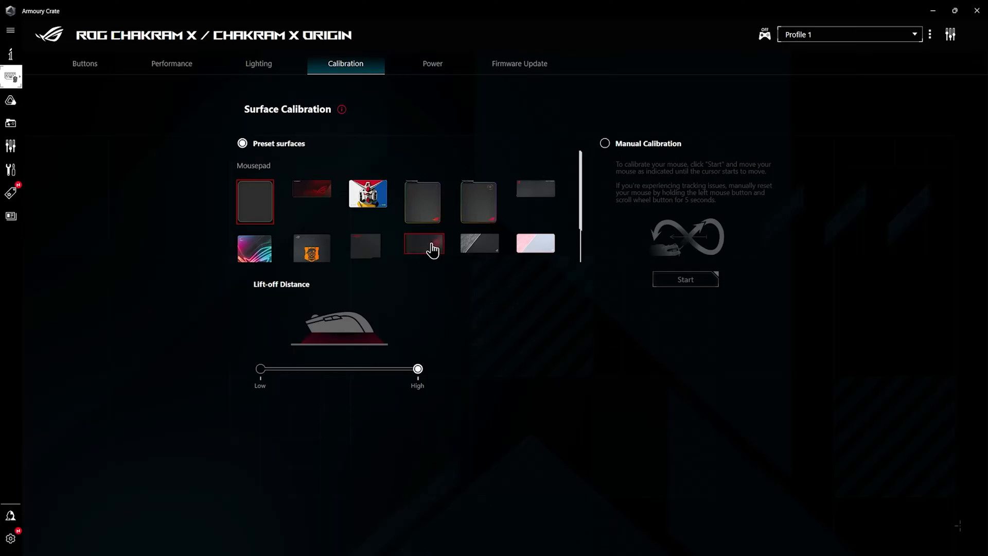
Show the Chakram X left-side buttons and ready a Keyboard key assignment for the left-arrow button.
click(171, 63)
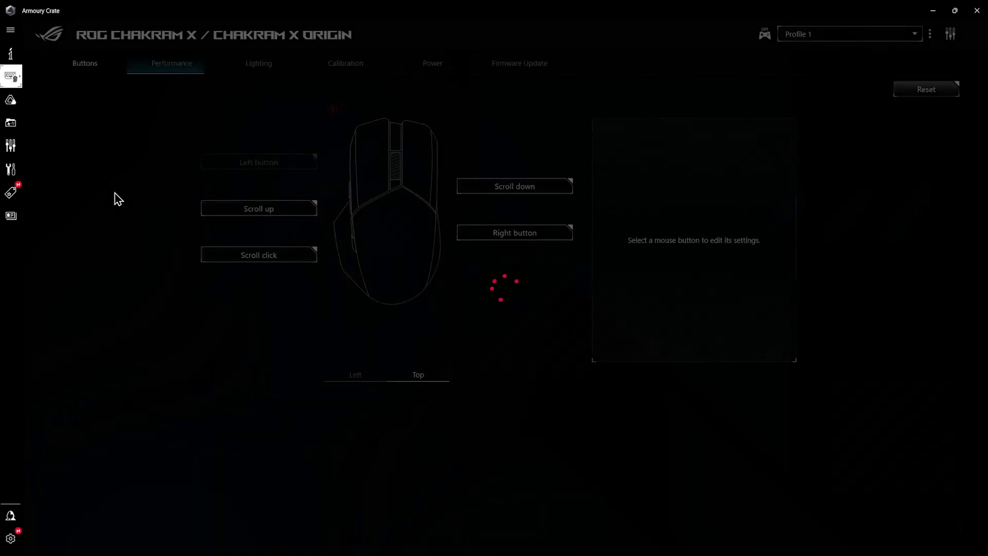
click(84, 63)
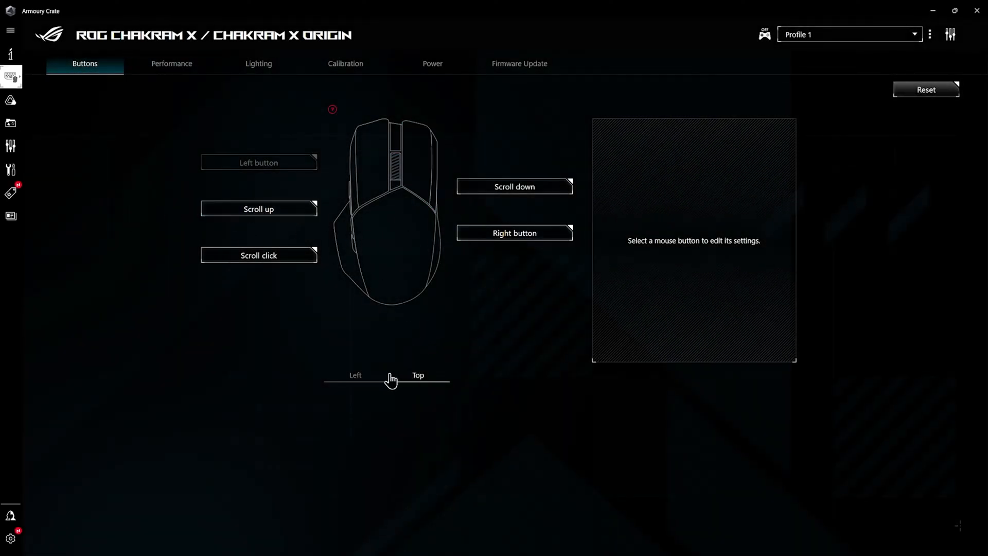
click(356, 376)
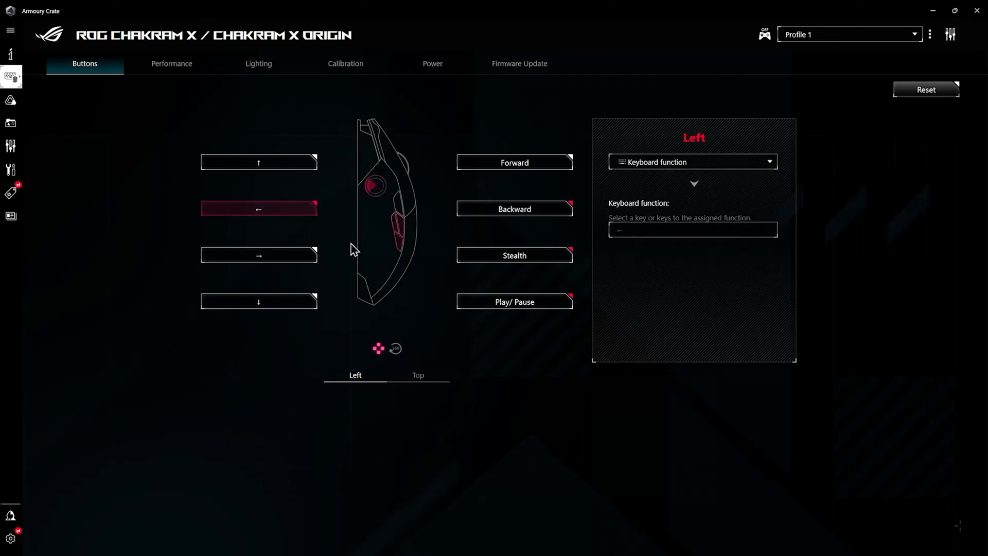
mouse_move(741, 190)
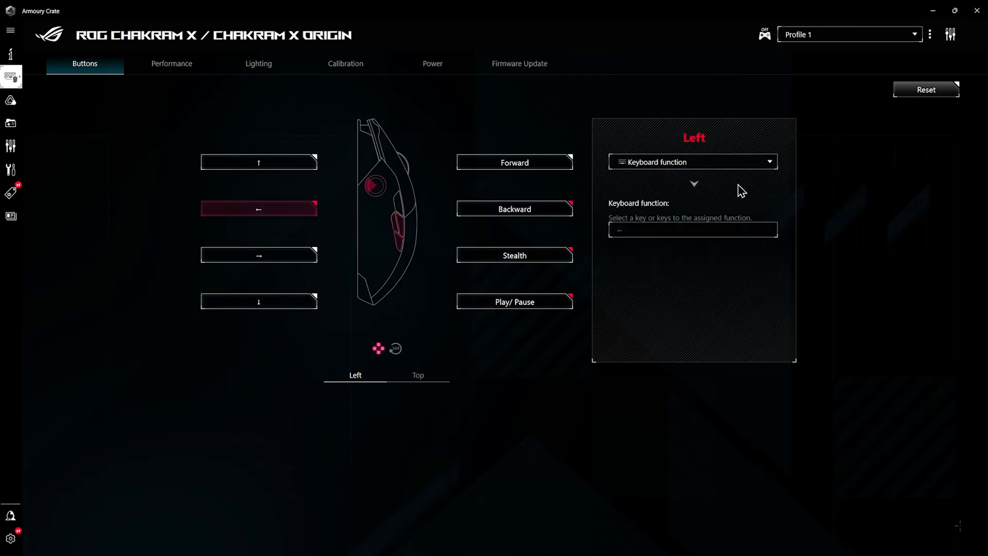
click(691, 162)
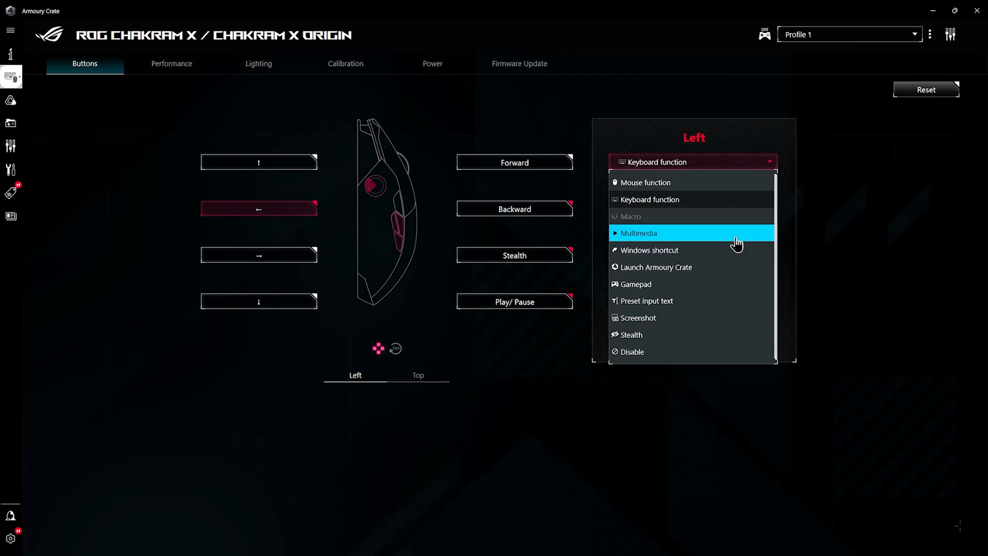
click(649, 199)
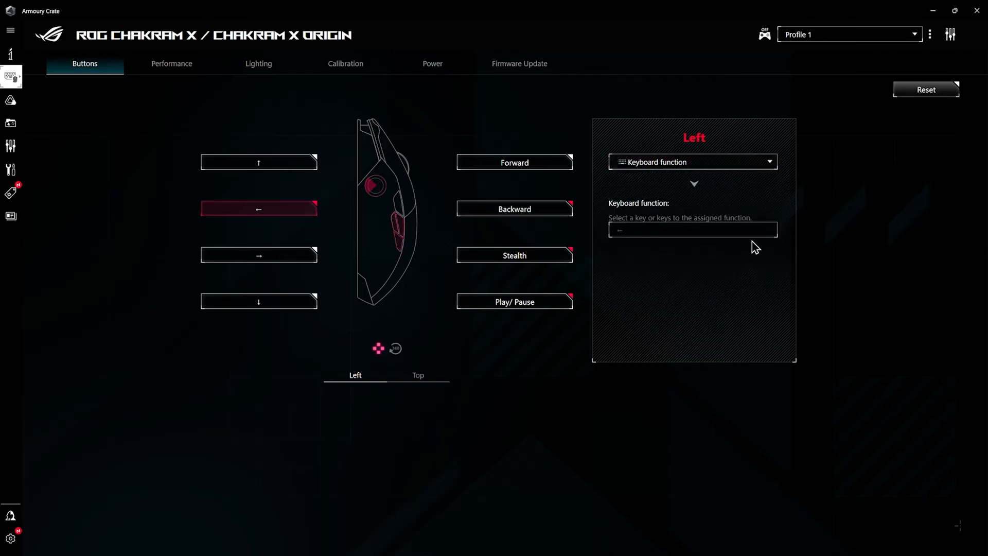
click(693, 229)
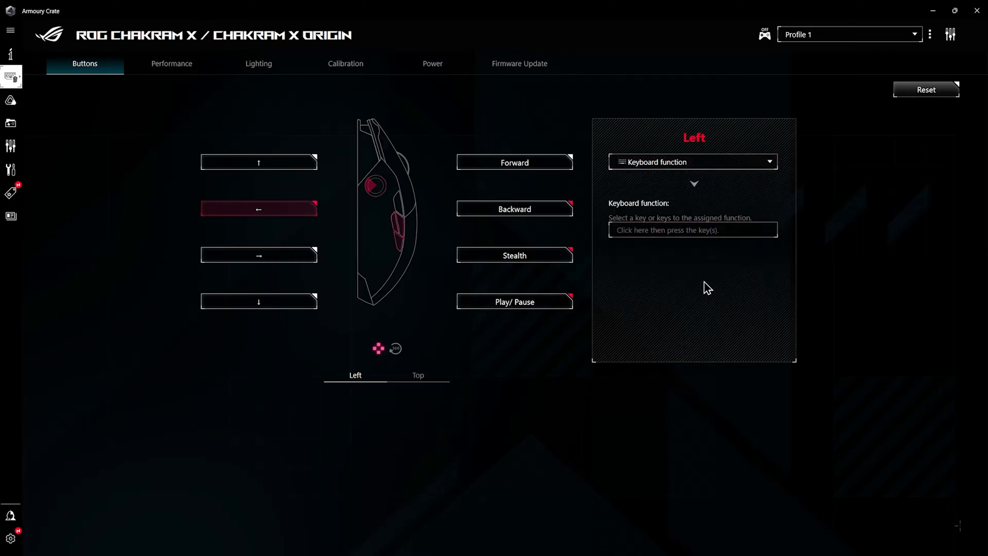
mouse_move(706, 273)
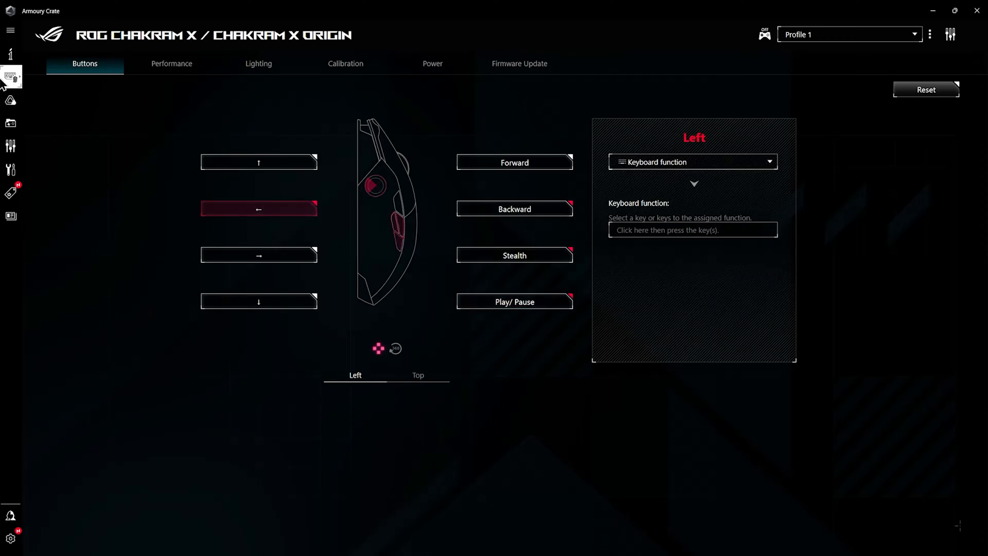
mouse_move(129, 112)
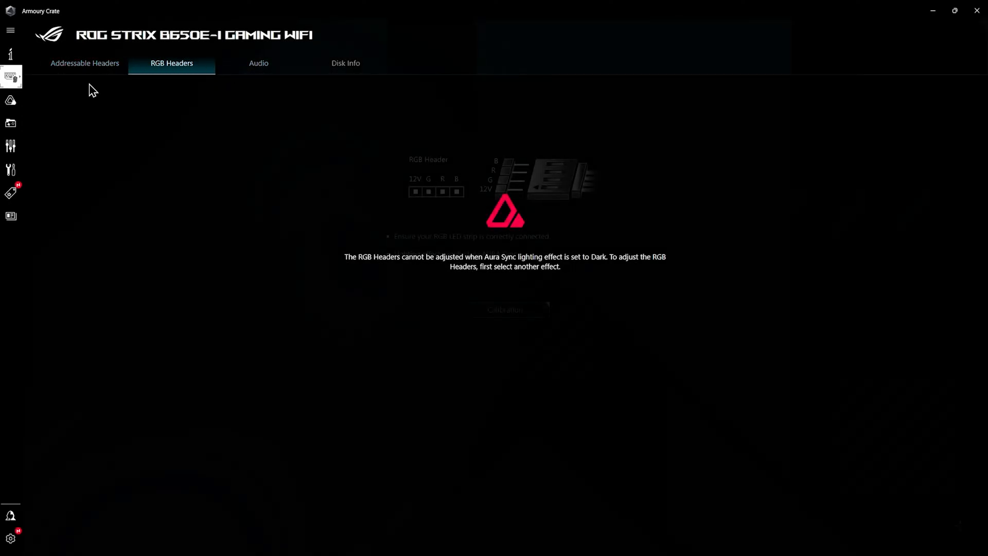
mouse_move(385, 239)
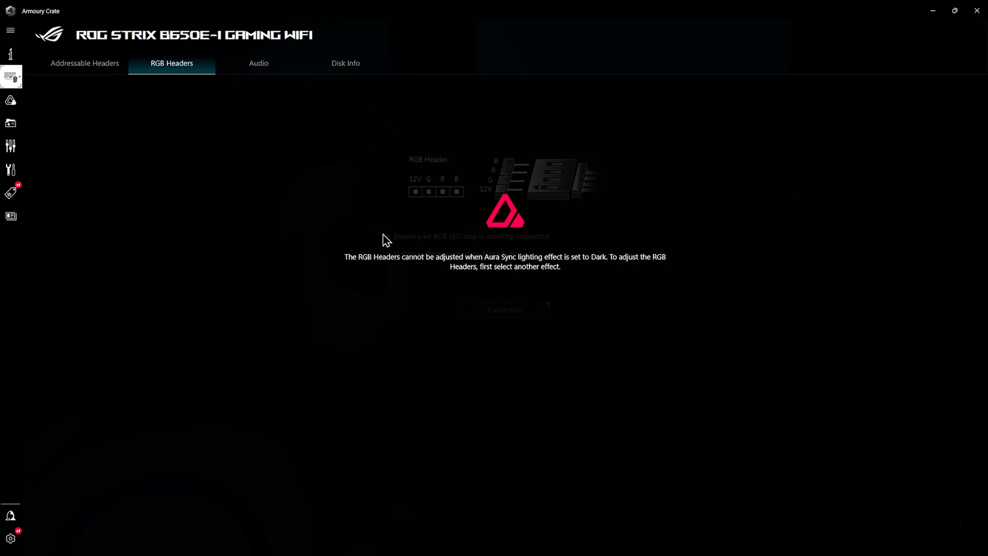
mouse_move(257, 63)
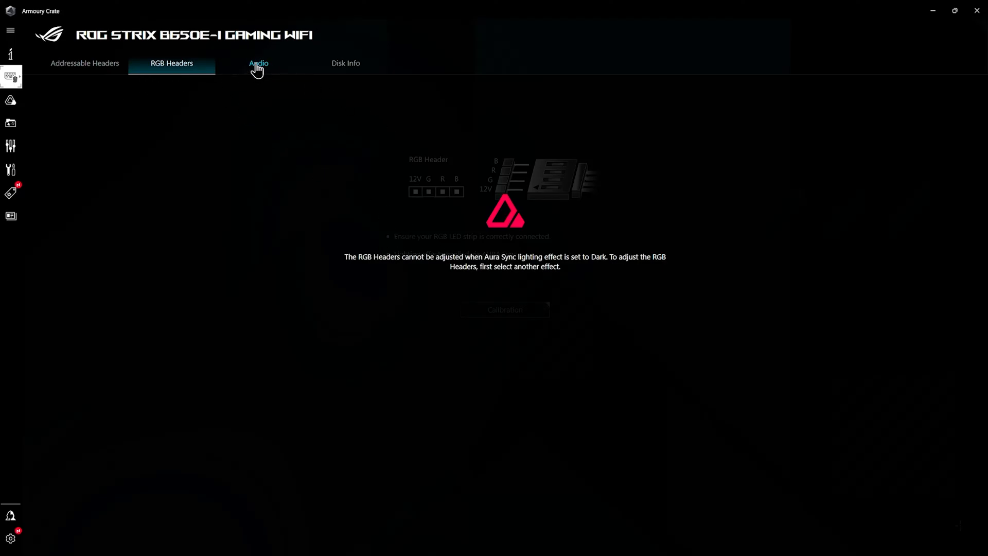
Switch the ROG Strix B650E-I page to Audio and reopen the device list.
click(258, 63)
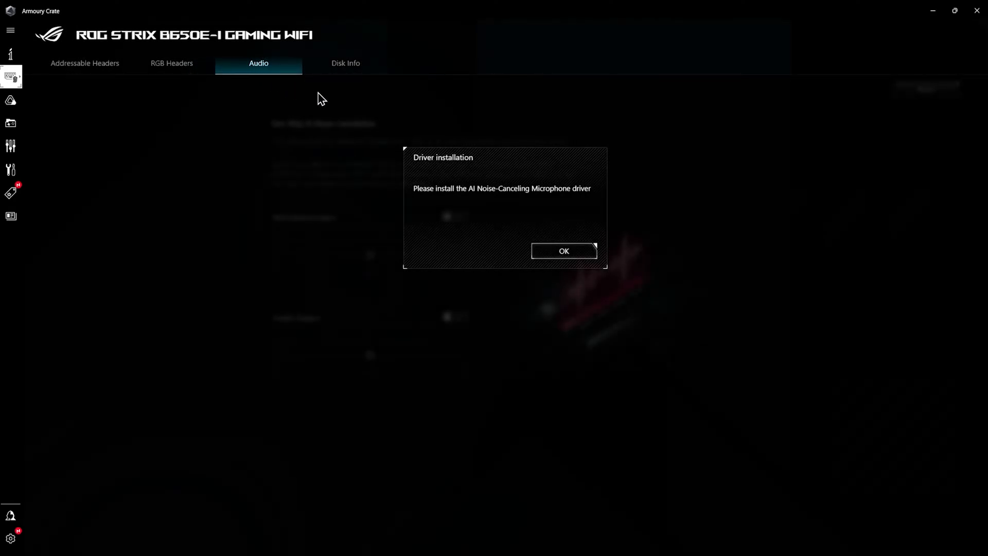
mouse_move(346, 63)
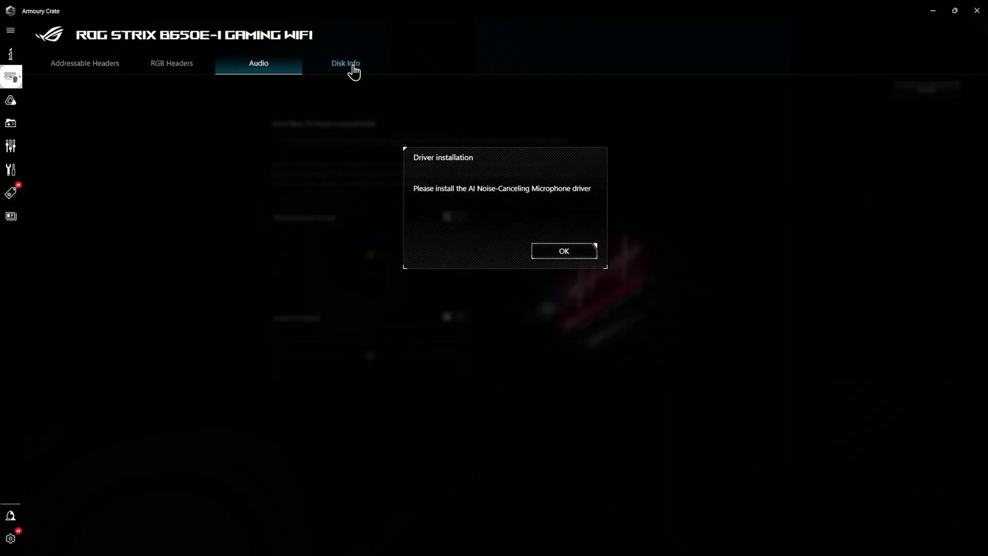
mouse_move(11, 79)
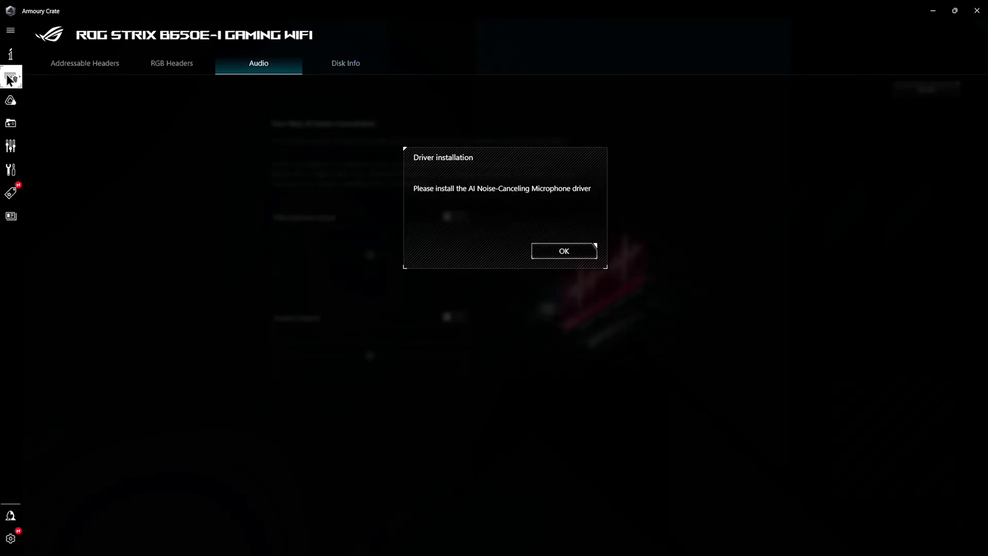
click(10, 78)
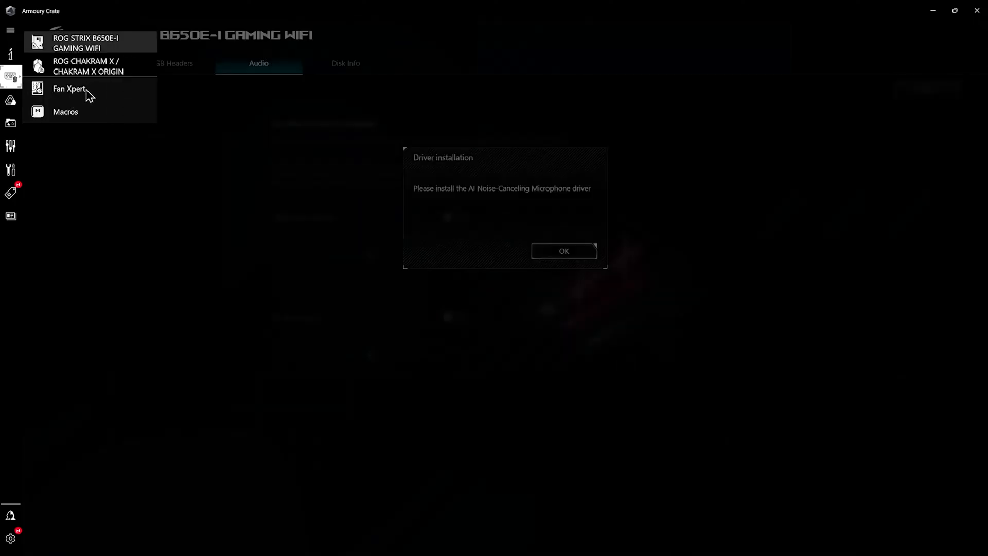
Launch Fan Xpert 4, enable Extreme Quiet on the CPU Fan, and select Chassis Fan.
click(562, 251)
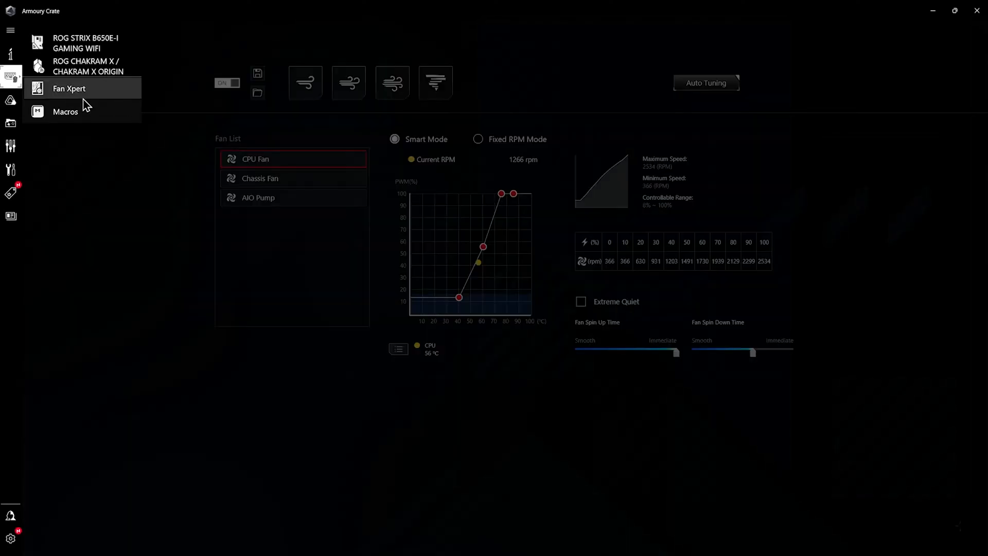
click(70, 88)
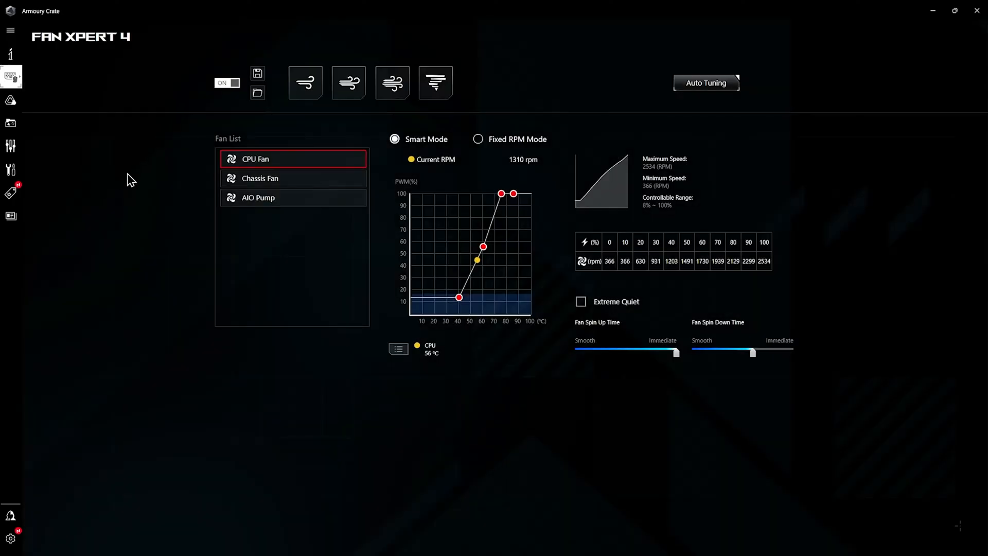
mouse_move(343, 304)
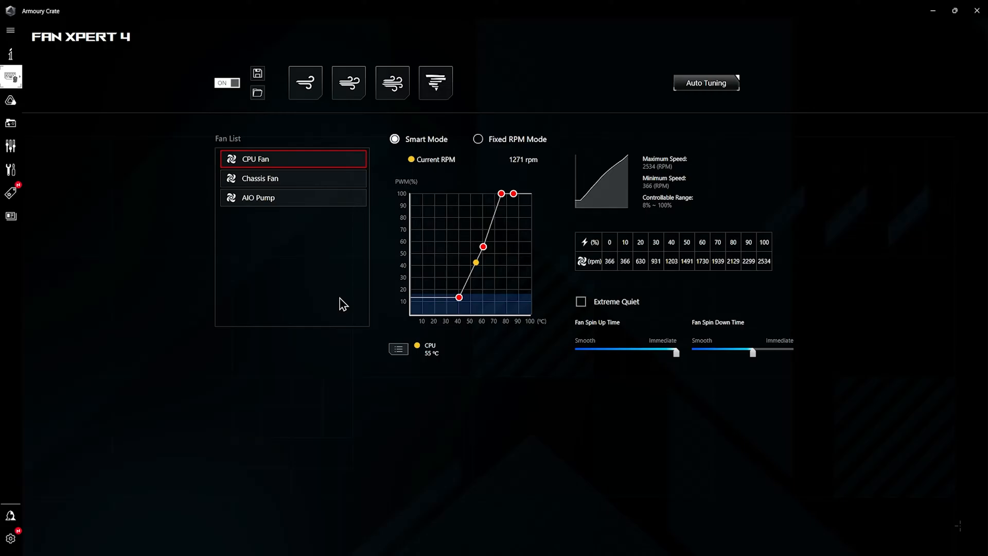
mouse_move(467, 277)
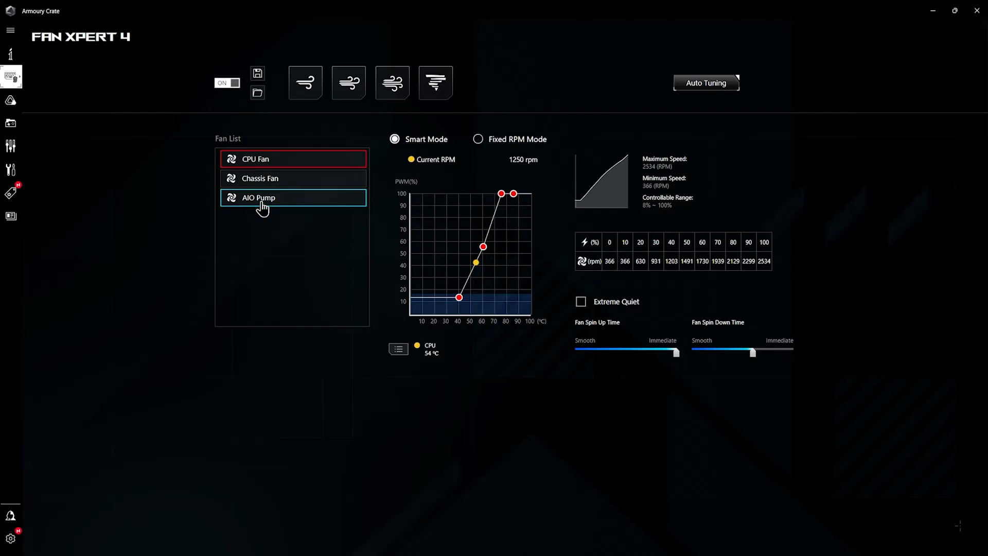
mouse_move(339, 241)
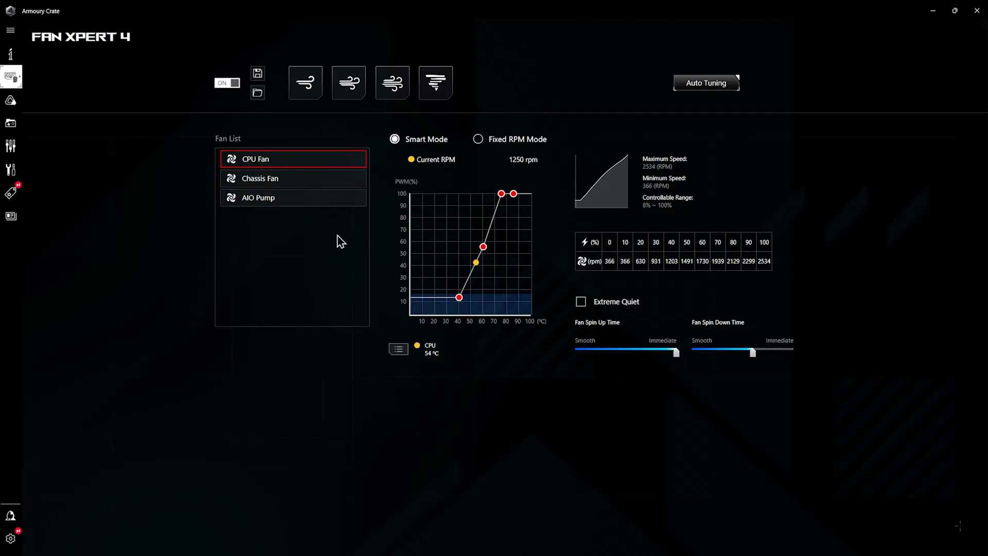
mouse_move(526, 225)
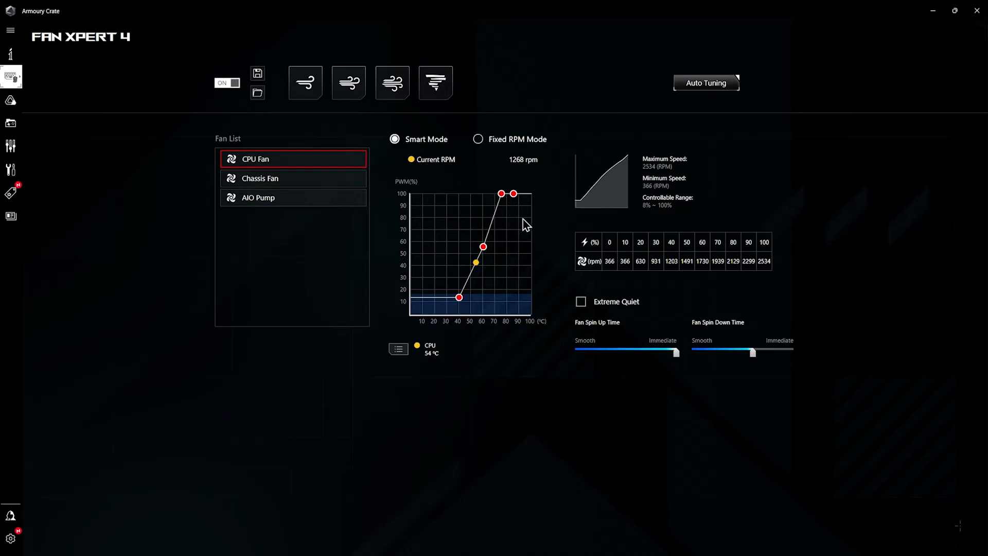
mouse_move(473, 308)
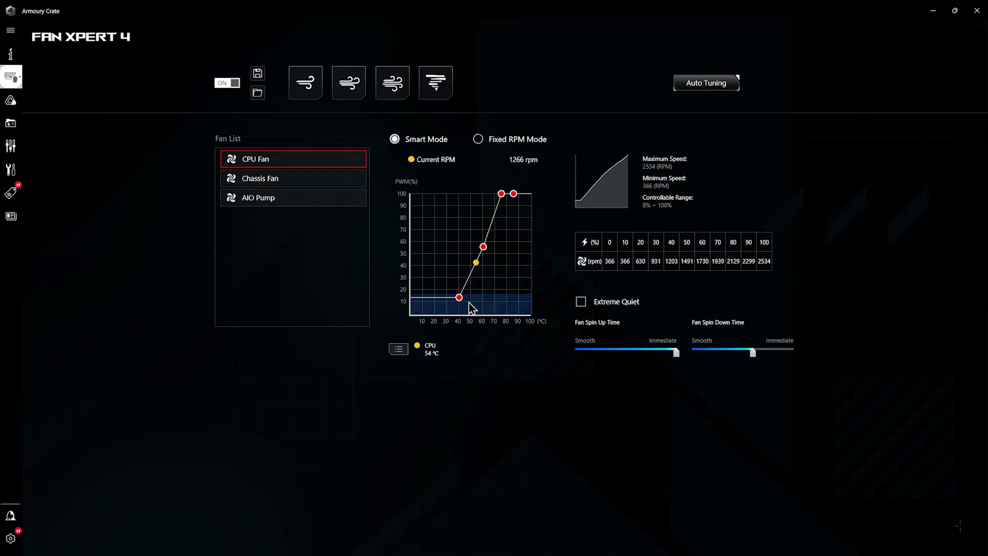
mouse_move(686, 260)
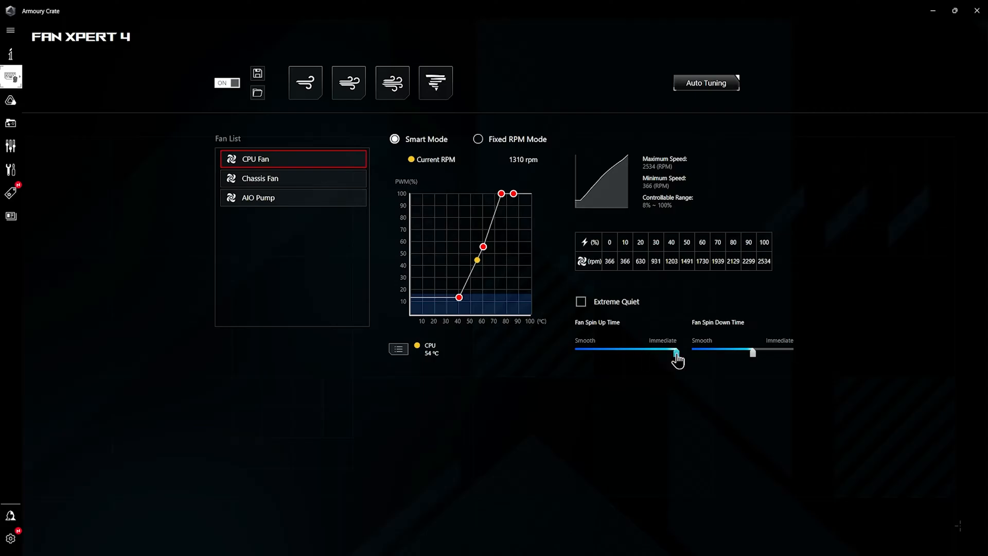
click(581, 301)
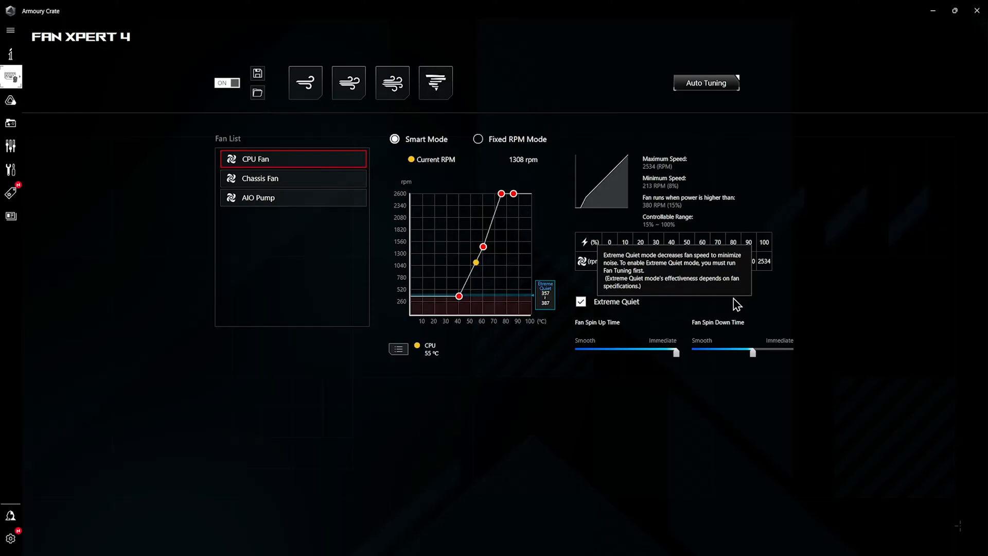
mouse_move(808, 305)
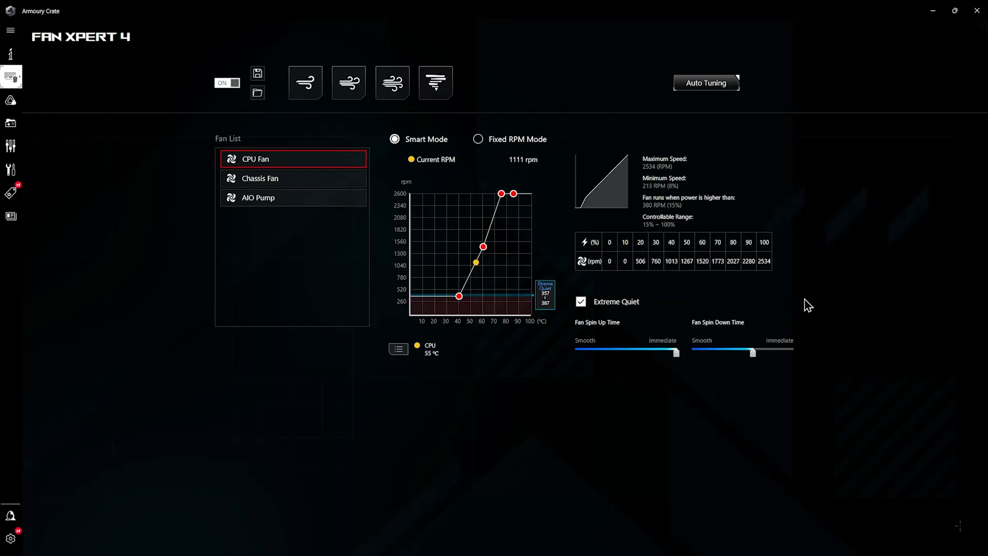
mouse_move(765, 297)
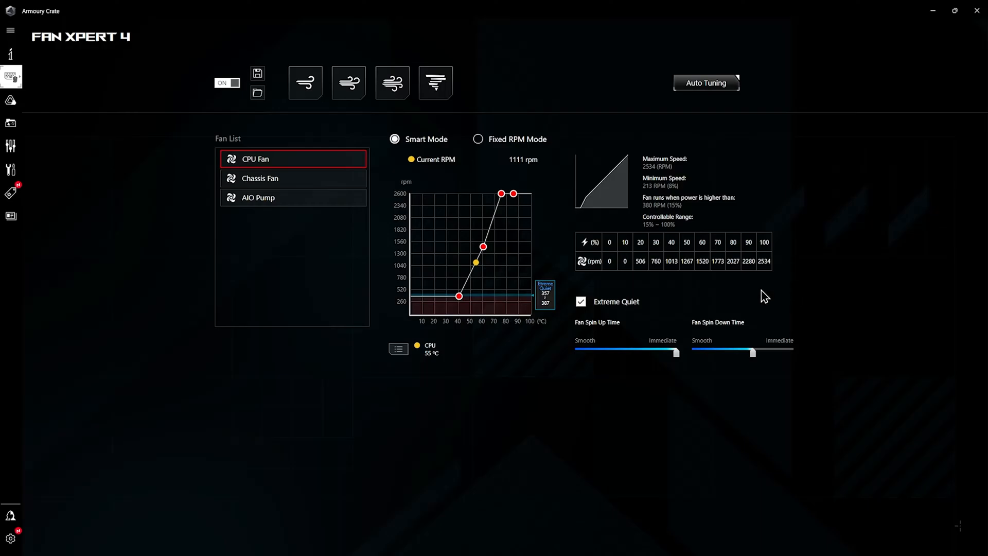
mouse_move(593, 308)
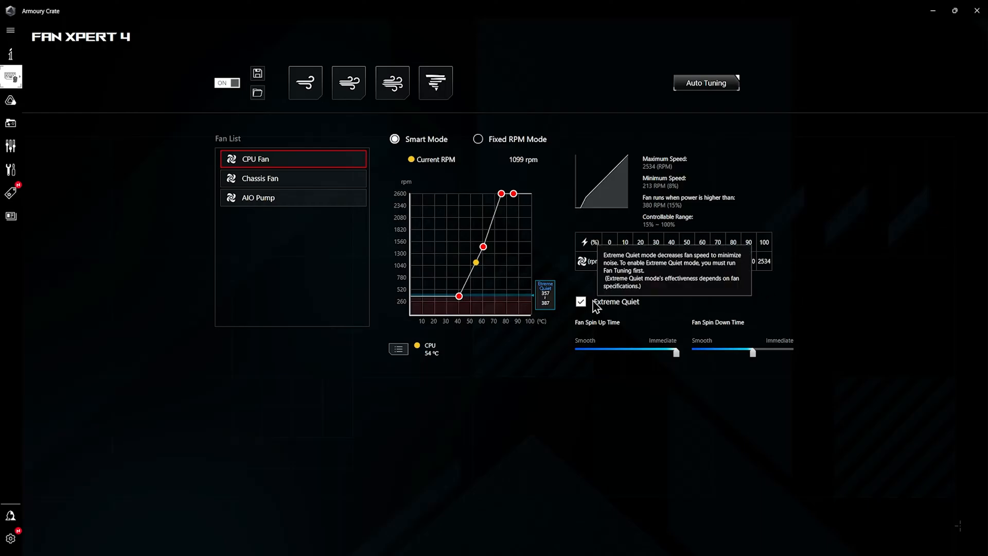
click(293, 179)
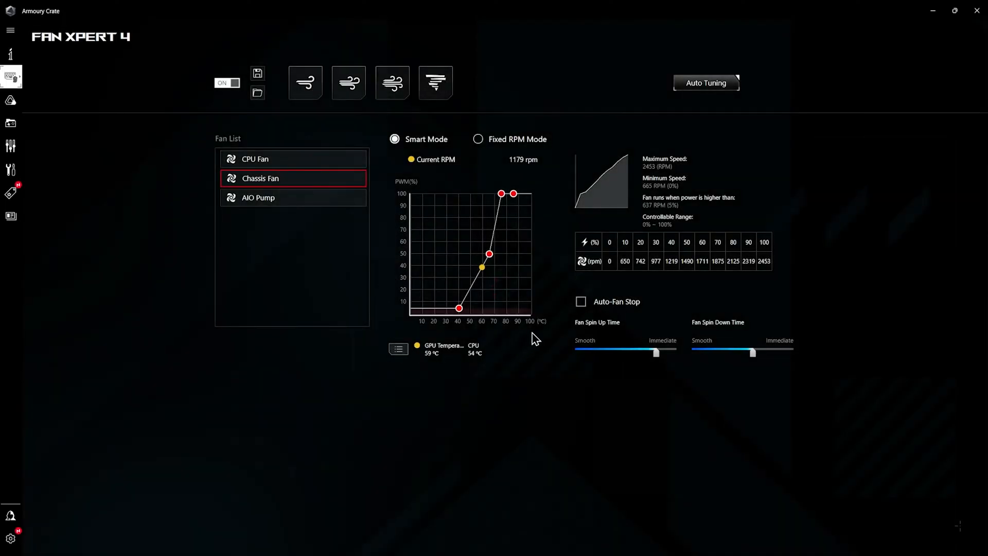
Toggle Auto-Fan Stop on and back off for the Chassis Fan, leaving it disabled.
click(581, 302)
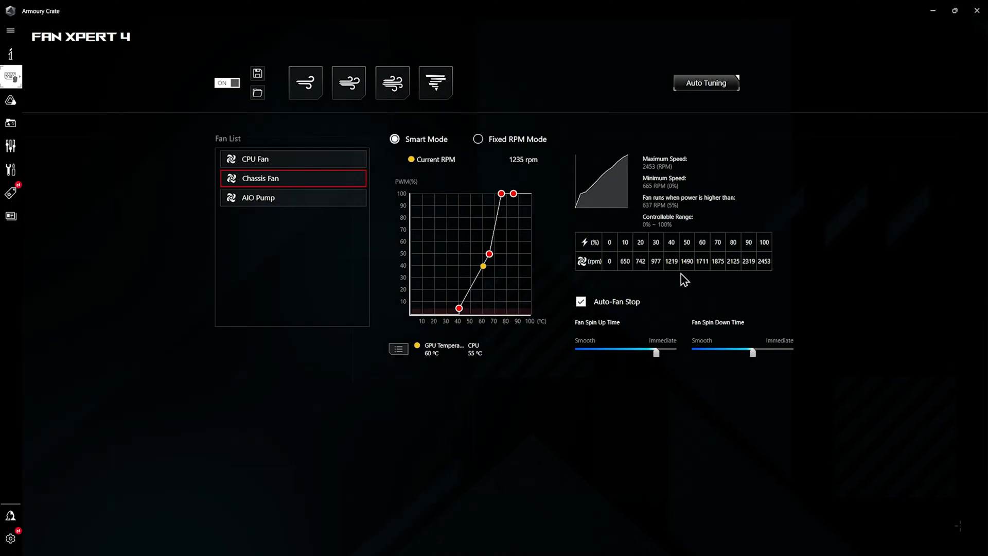
click(581, 301)
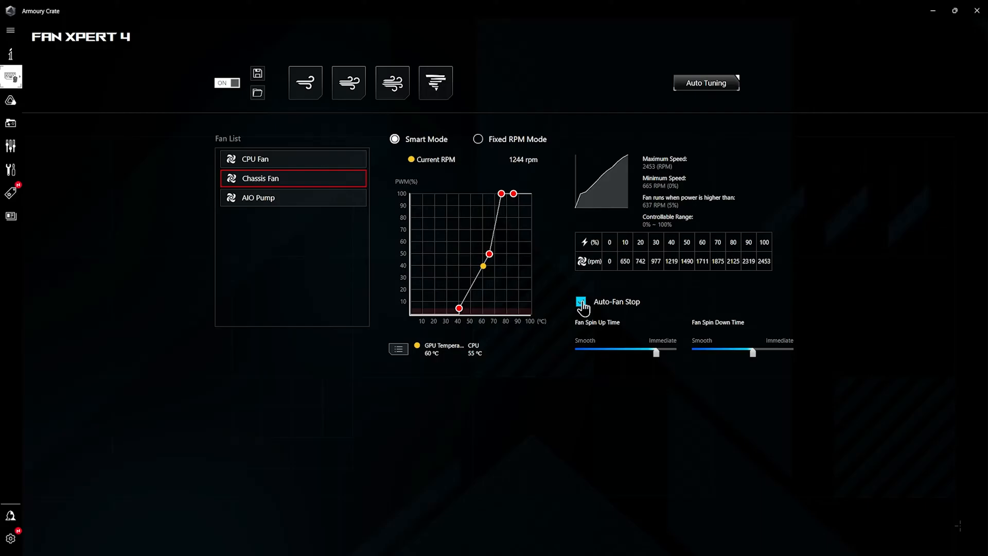
click(580, 301)
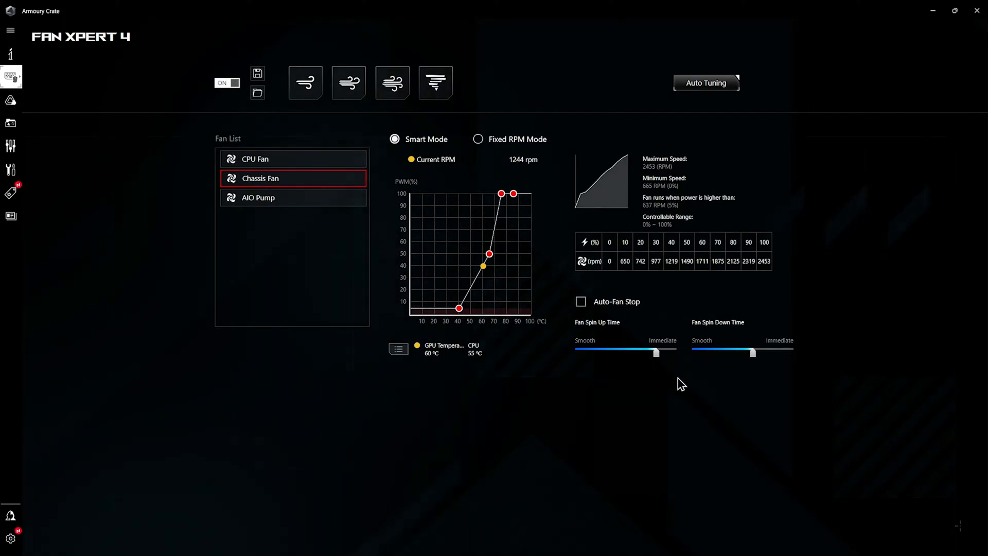
mouse_move(440, 172)
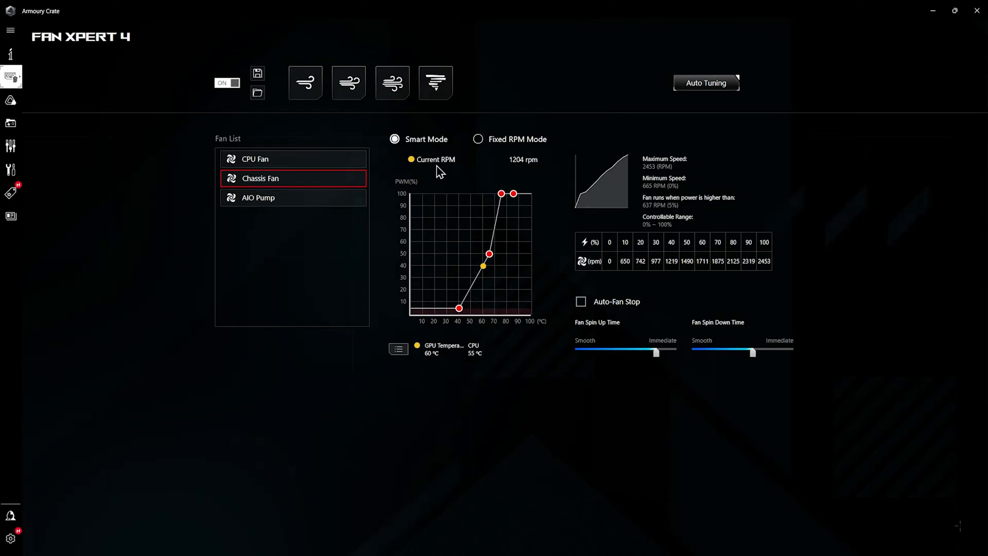
mouse_move(471, 173)
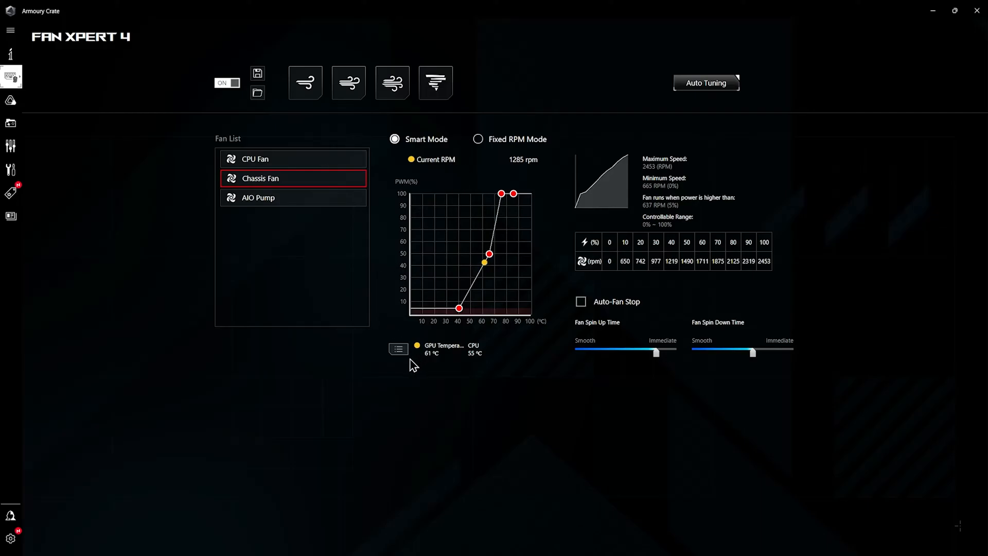
Keep CPU and GPU Temperature as the Chassis Fan's sources, review DRAM Temperature, and apply.
click(398, 348)
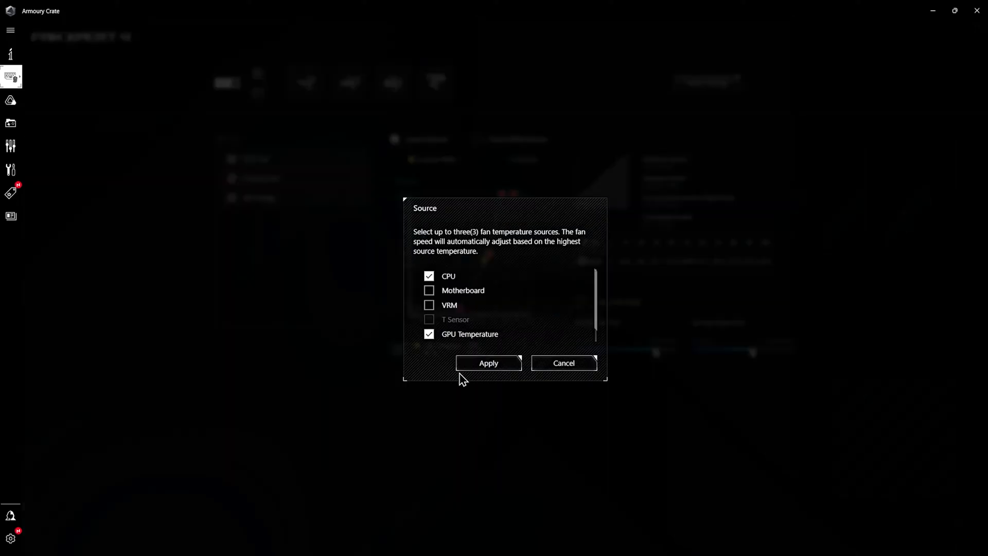
mouse_move(448, 313)
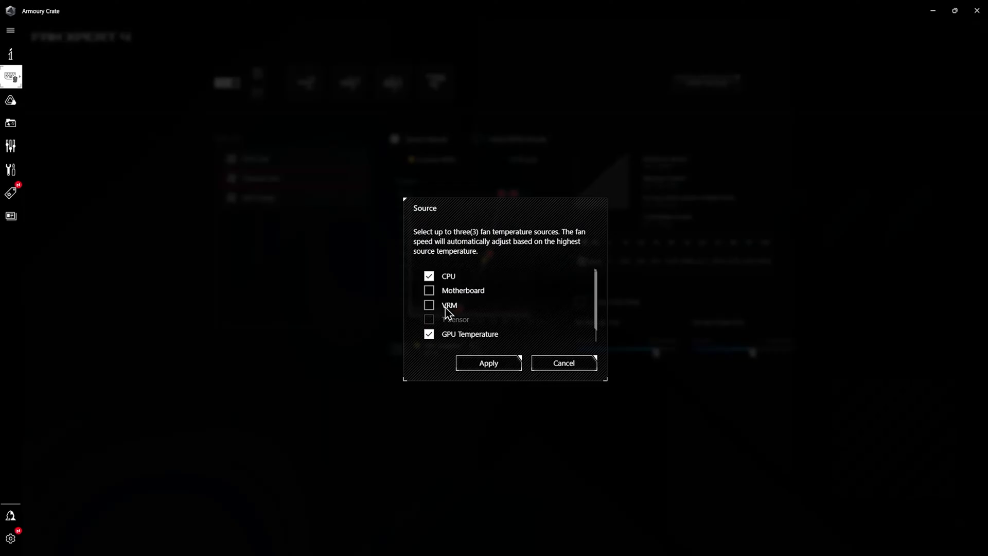
mouse_move(478, 314)
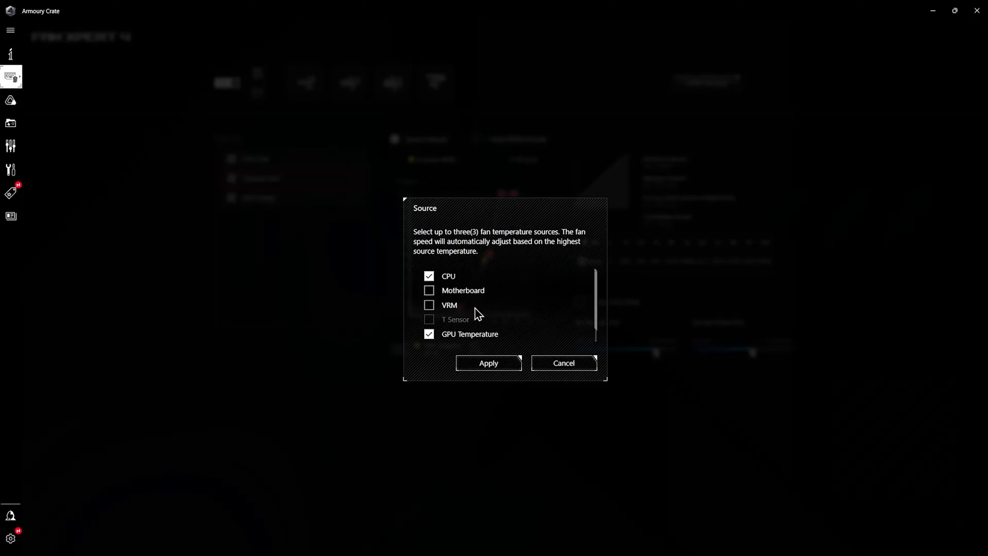
click(429, 276)
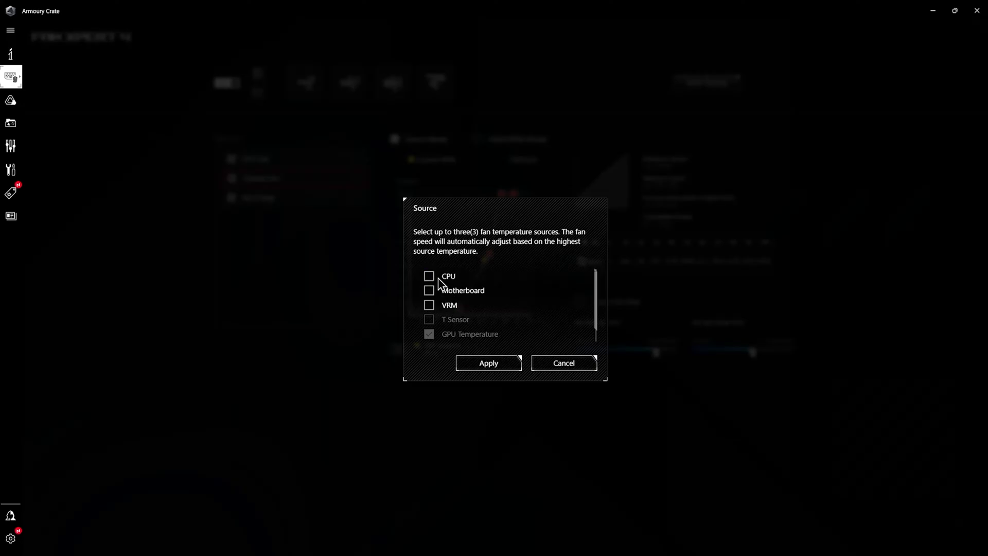
click(429, 276)
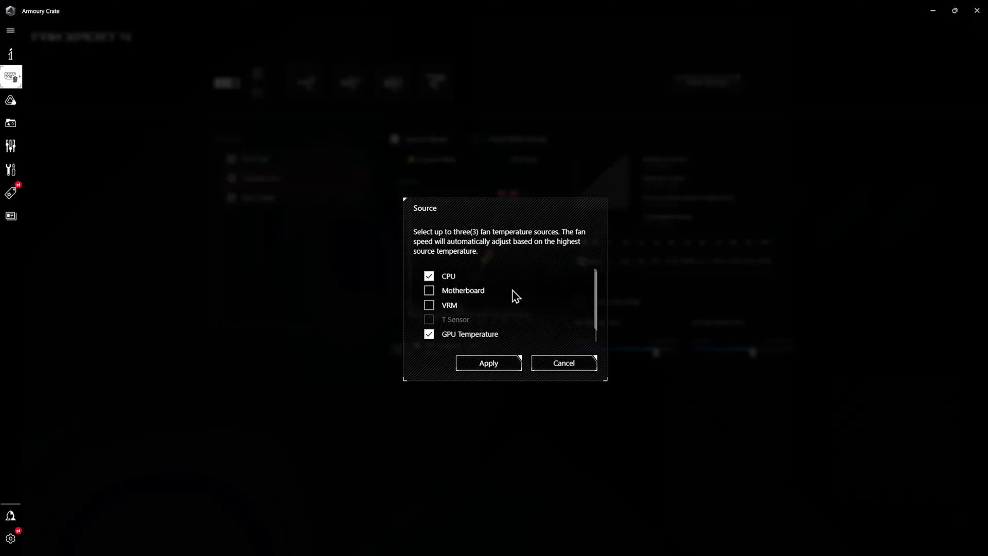
scroll(down, 3)
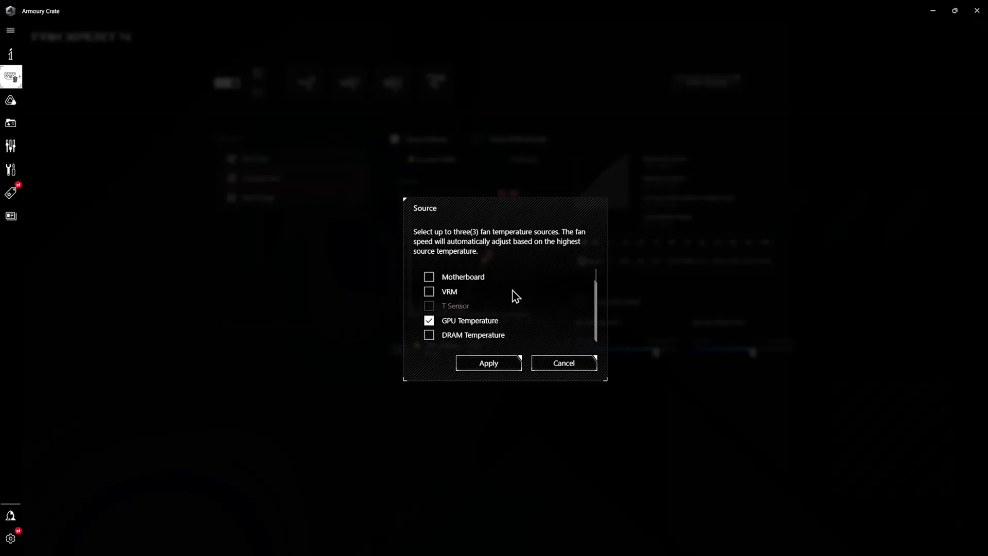
mouse_move(493, 301)
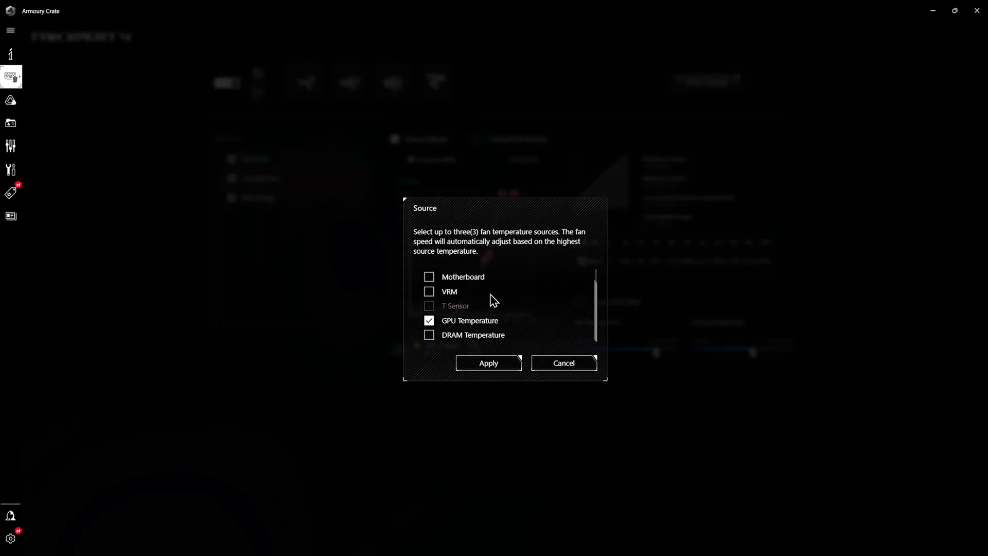
click(562, 363)
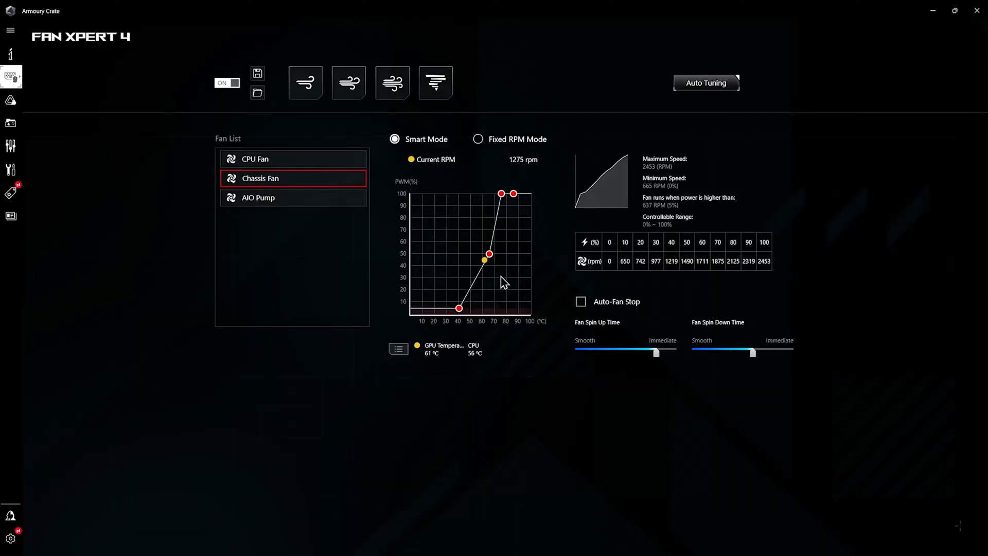
mouse_move(491, 255)
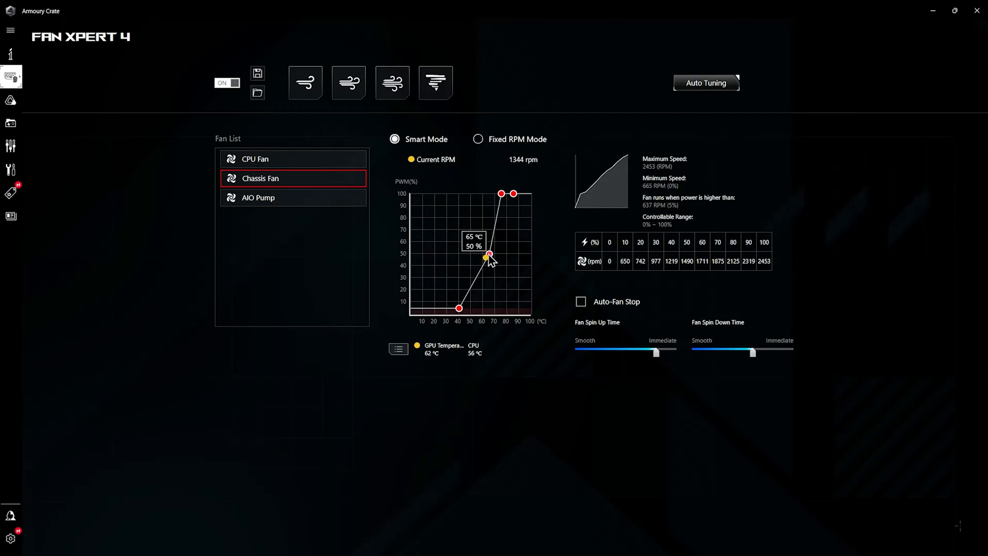
mouse_move(318, 298)
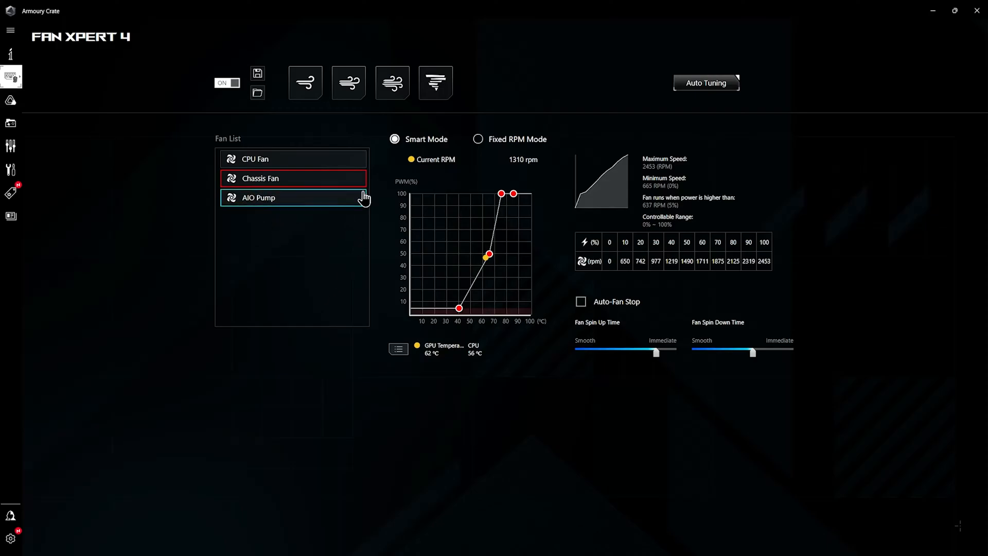
mouse_move(706, 83)
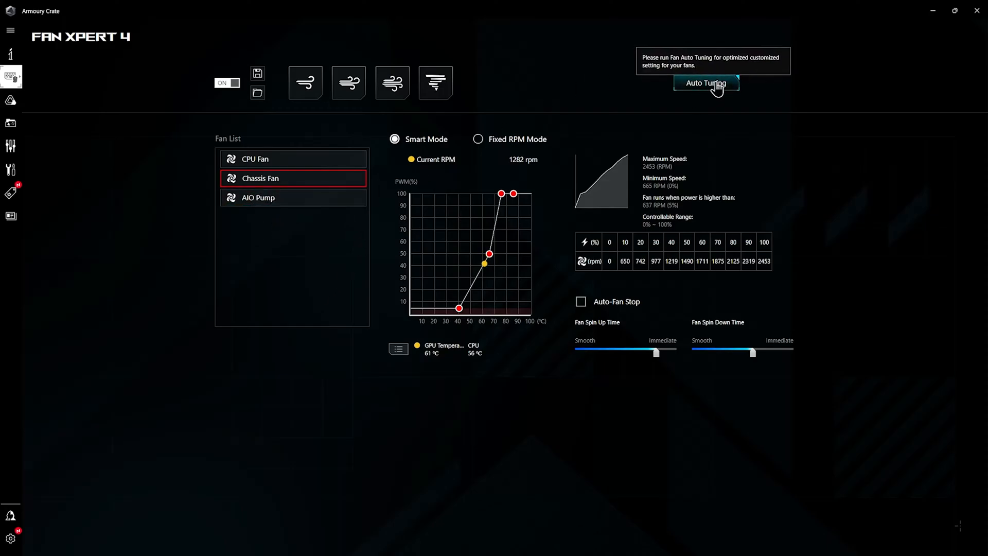
mouse_move(269, 297)
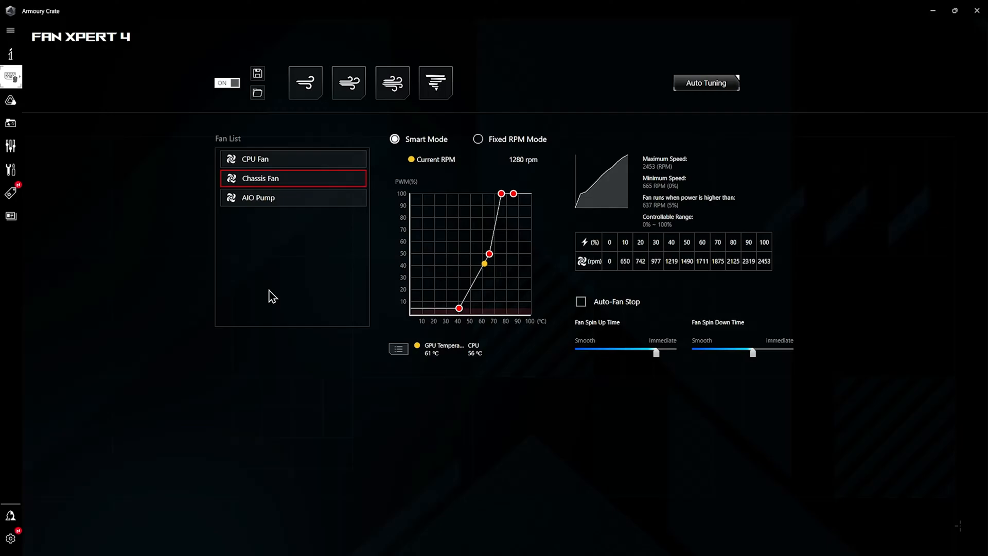
mouse_move(238, 104)
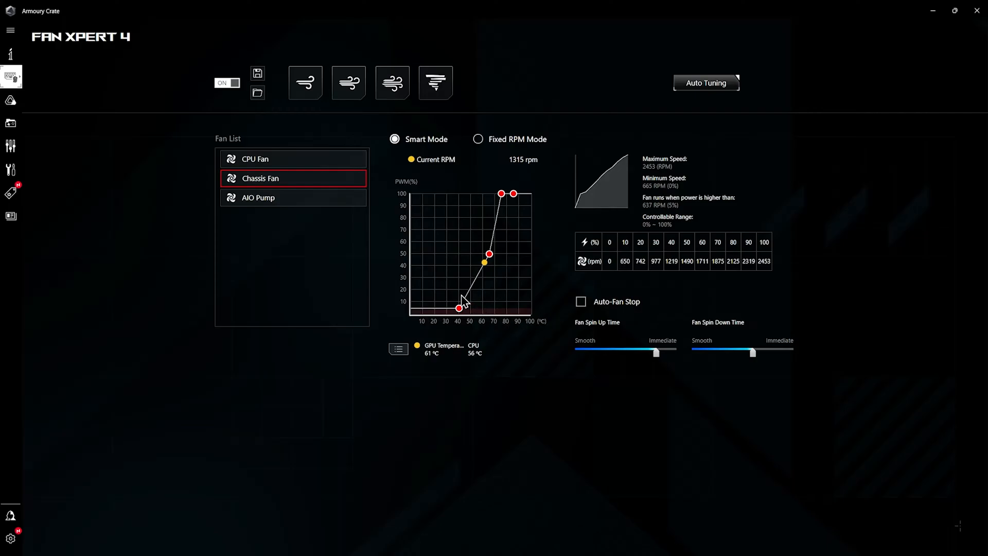
mouse_move(306, 82)
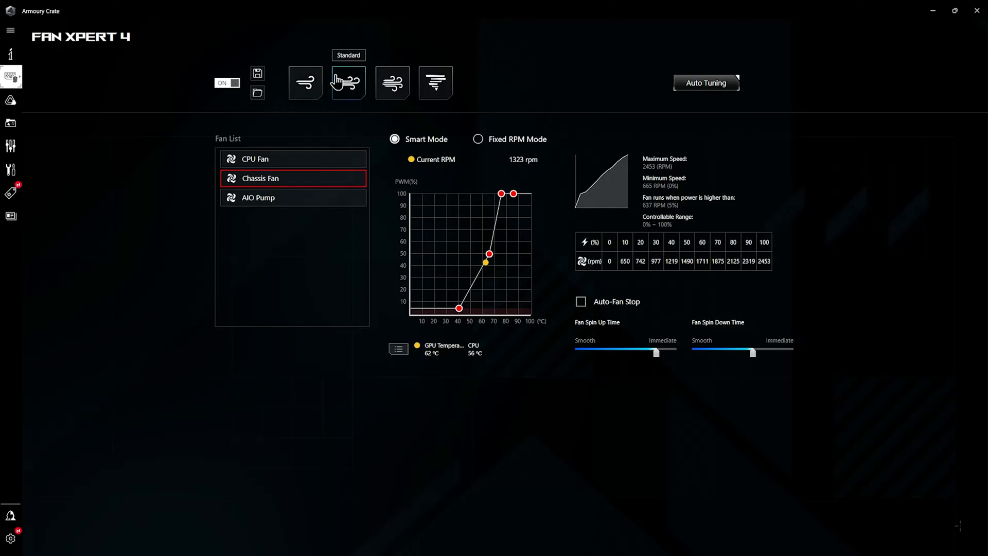
click(434, 82)
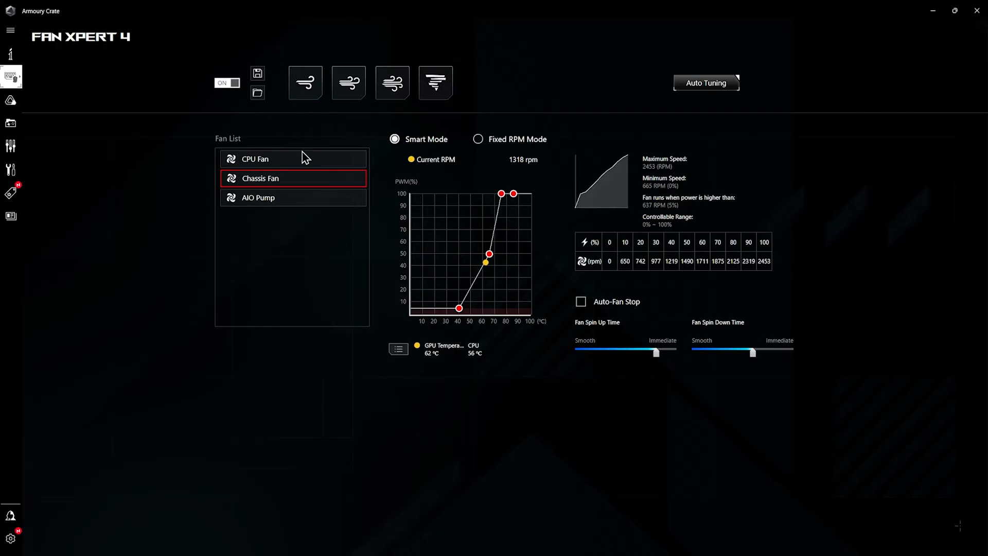
mouse_move(258, 93)
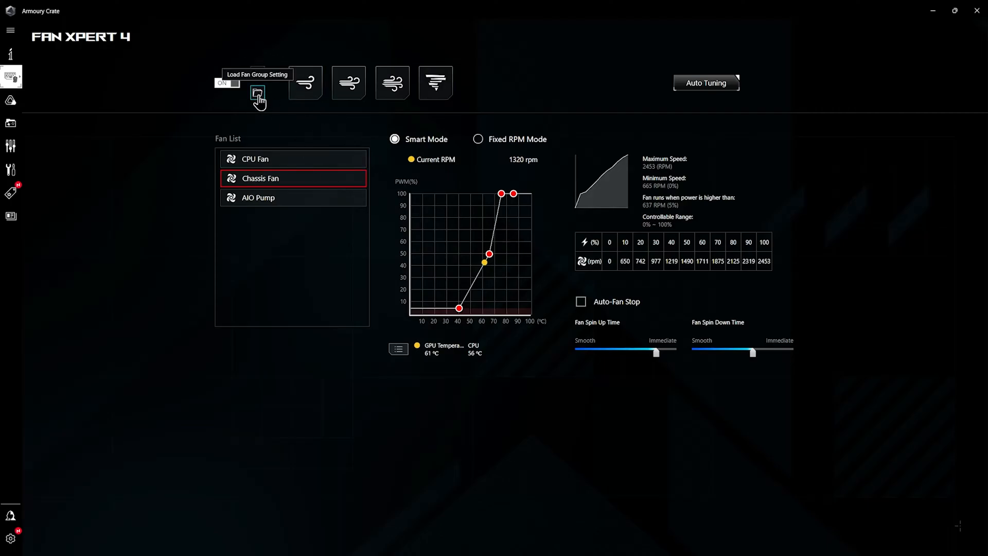
click(258, 98)
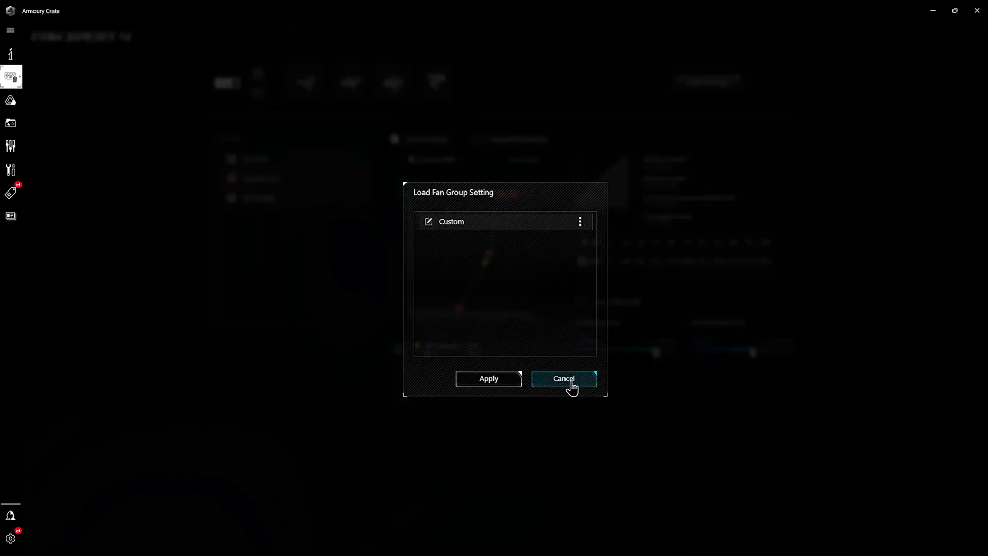
click(562, 378)
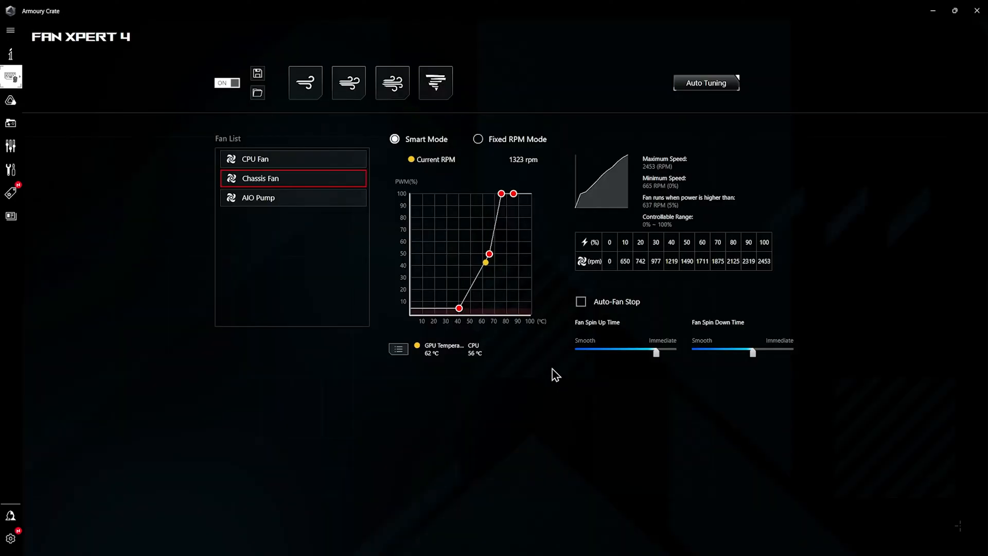
mouse_move(539, 274)
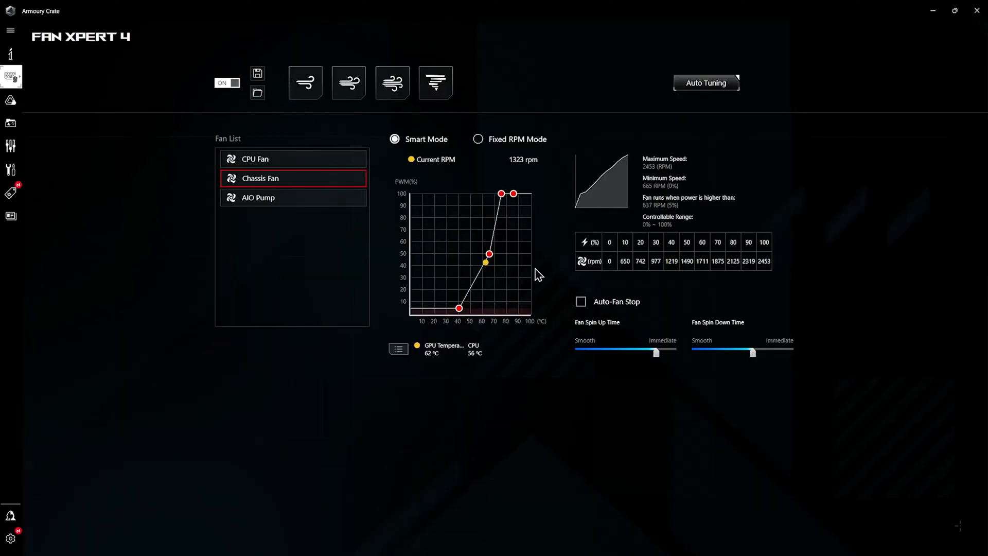
mouse_move(357, 389)
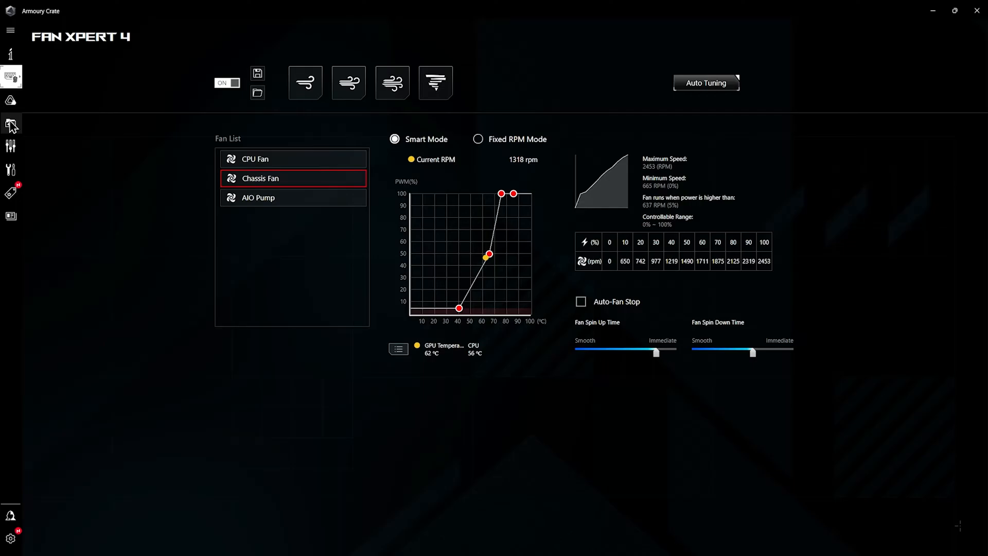
mouse_move(12, 151)
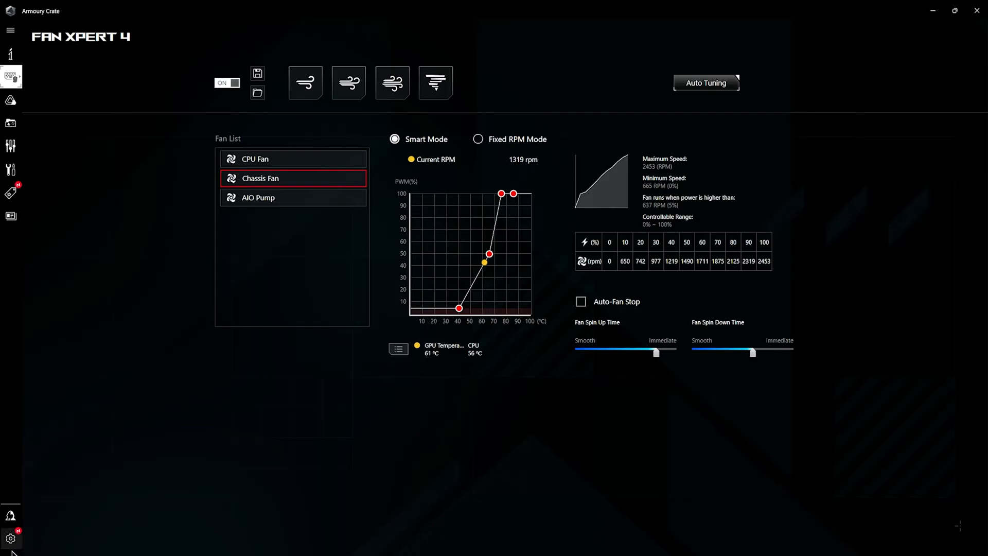
click(10, 539)
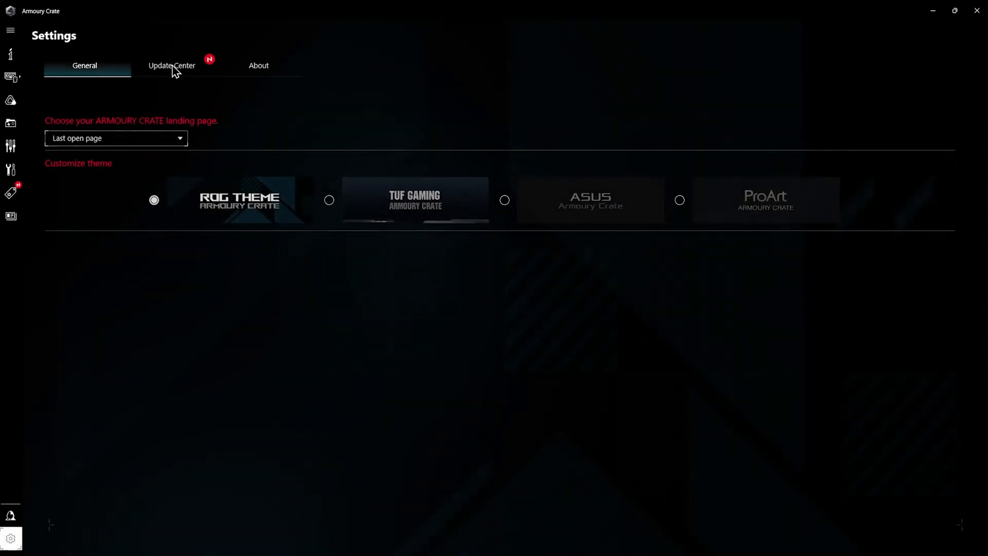
Show the Settings Update Center with app, device and component versions.
click(171, 65)
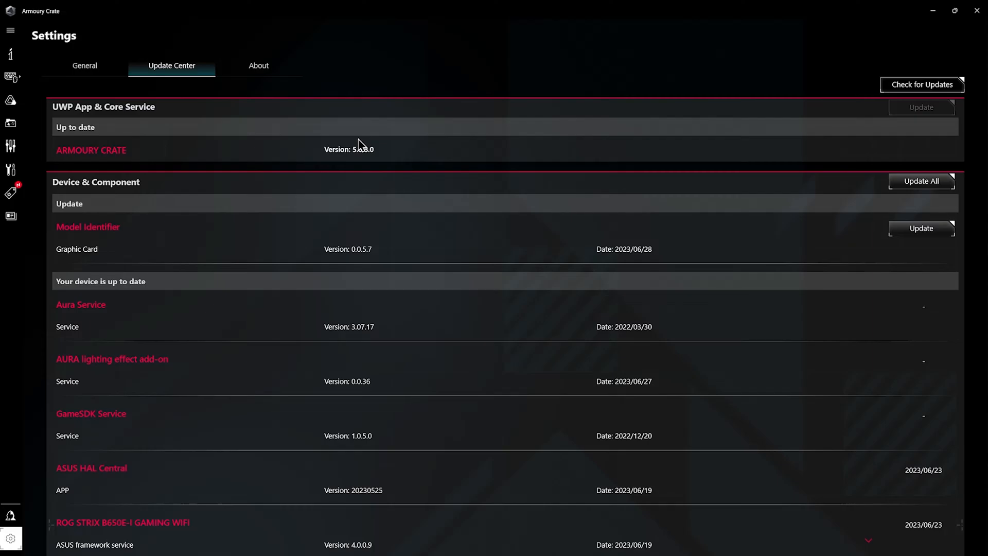
mouse_move(217, 201)
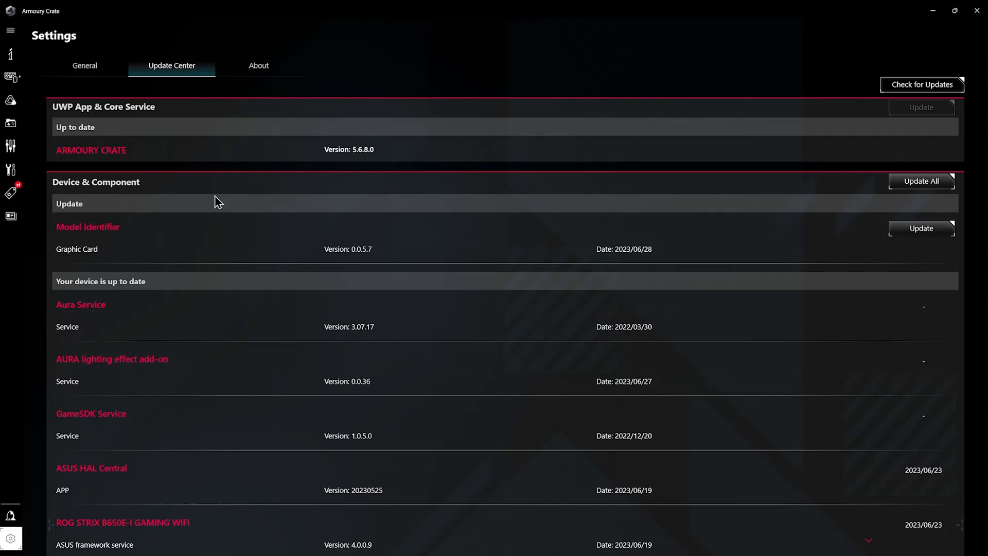
mouse_move(526, 326)
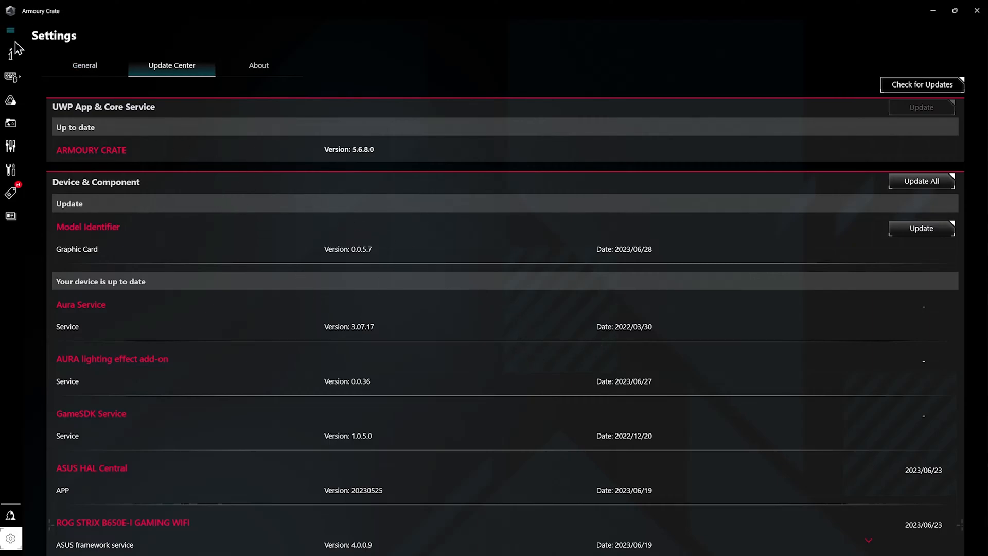
Return to the Dashboard showing CPU frequency, fan speed and power saving panels.
click(11, 53)
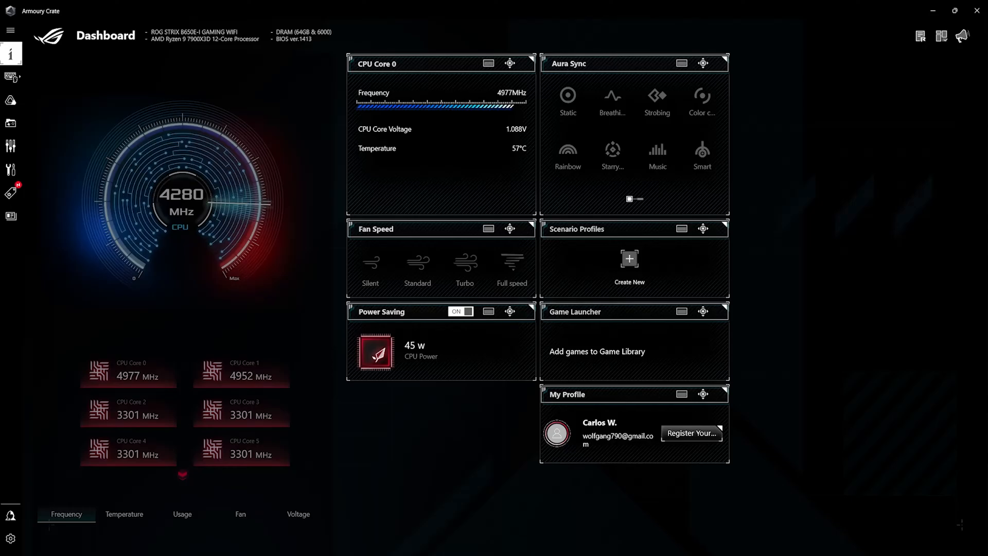
mouse_move(44, 99)
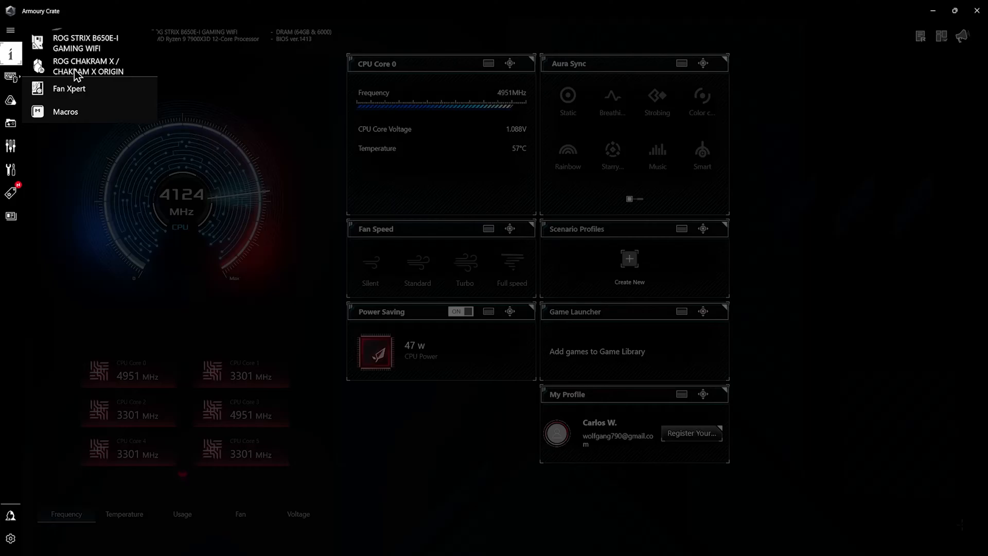
click(88, 66)
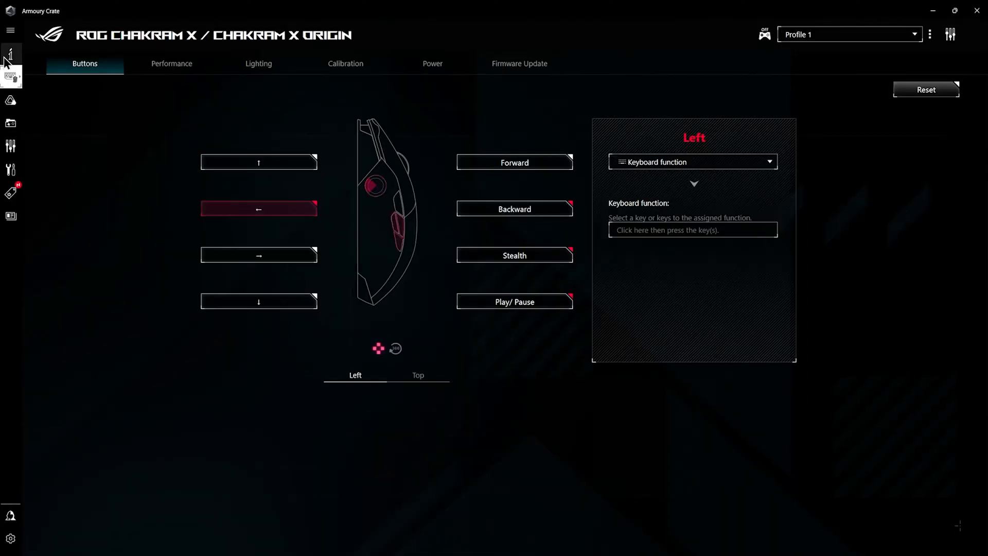
click(11, 53)
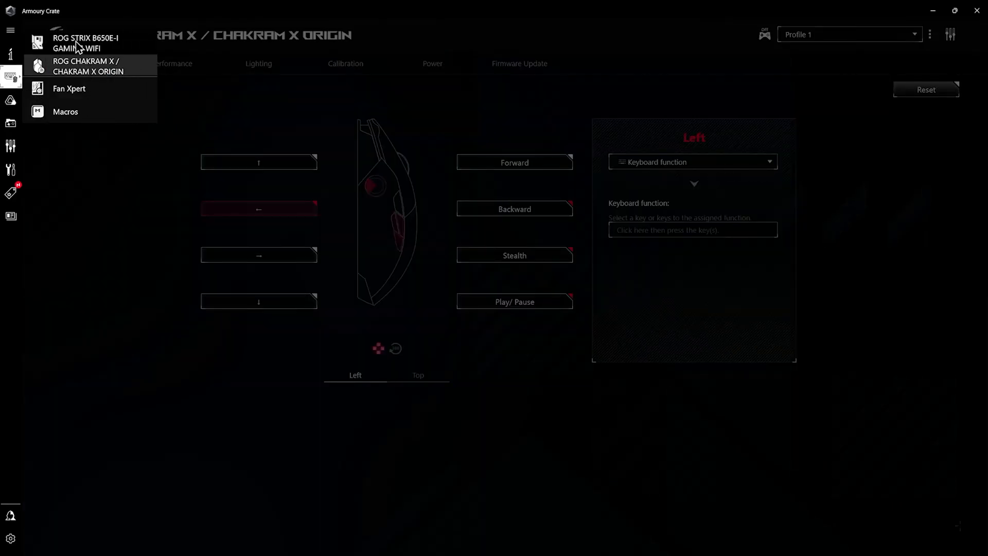
click(69, 88)
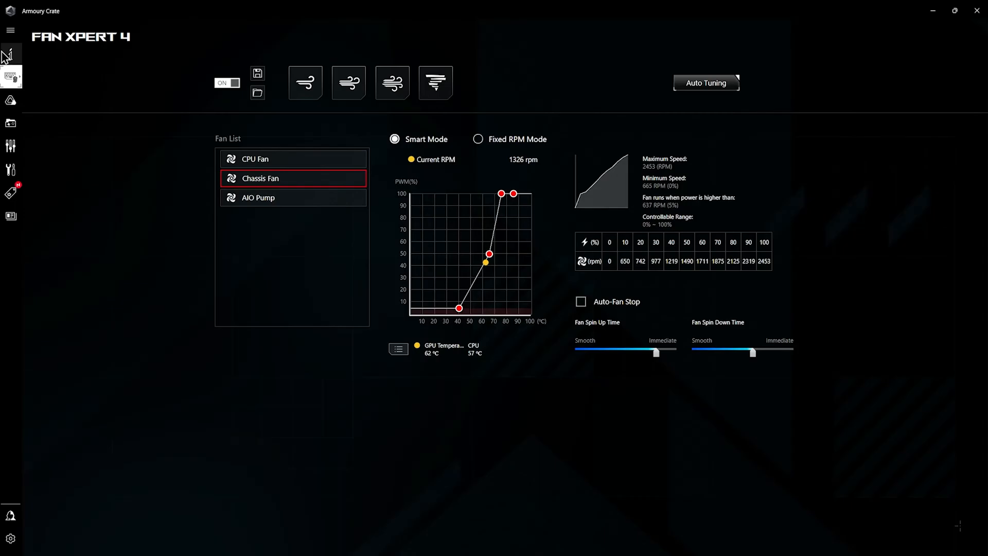
click(10, 53)
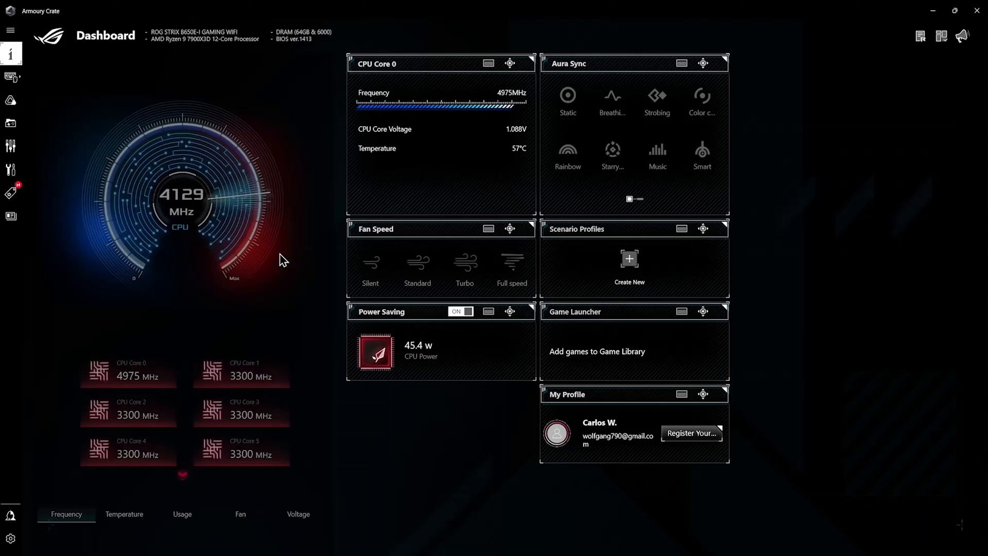
mouse_move(257, 284)
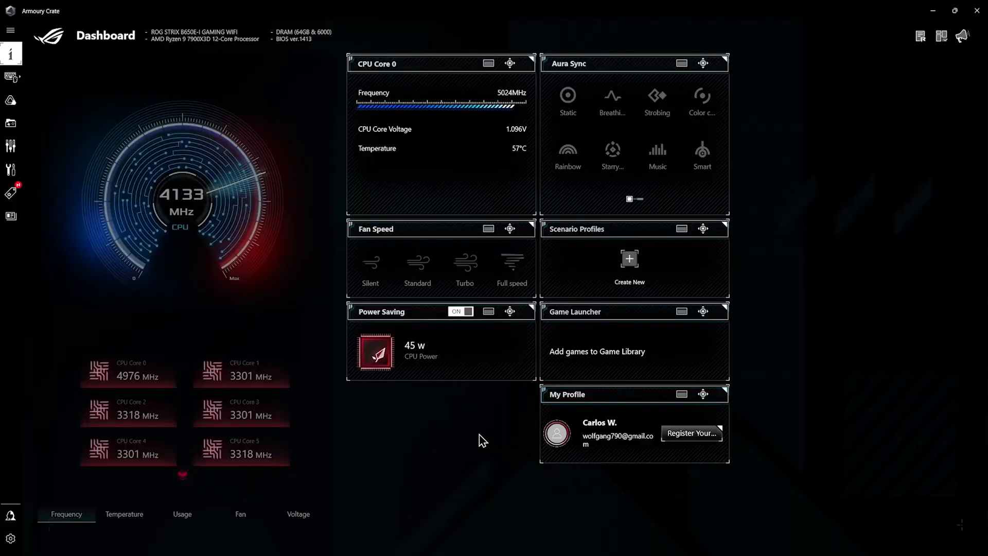
mouse_move(485, 333)
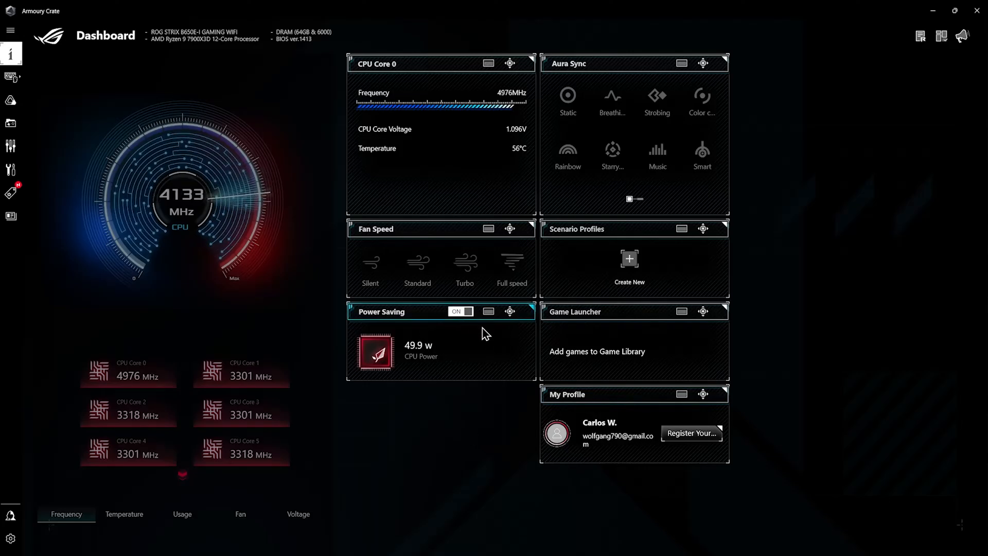